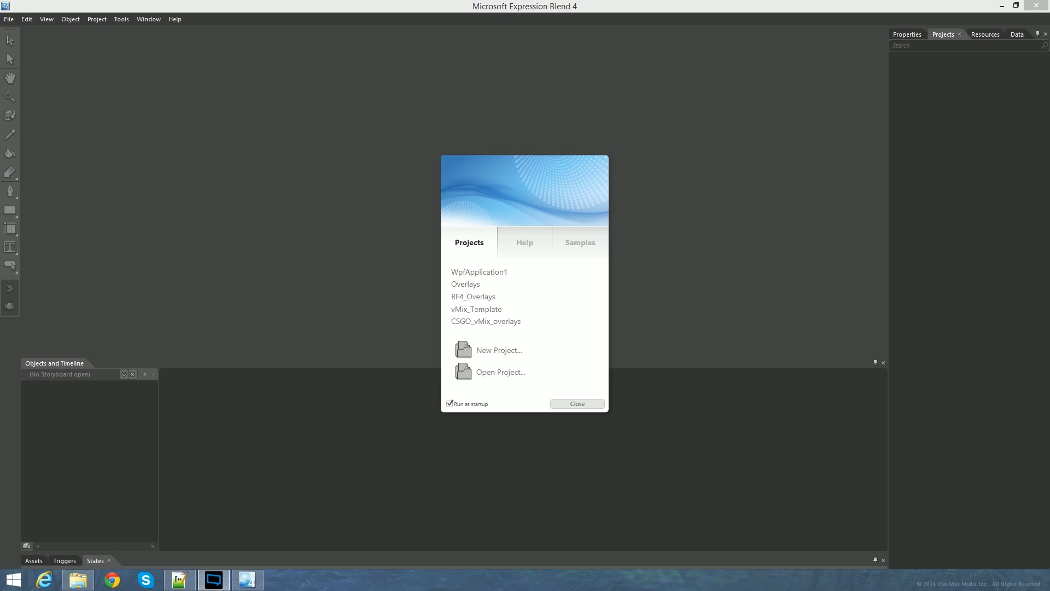
mouse_move(375, 13)
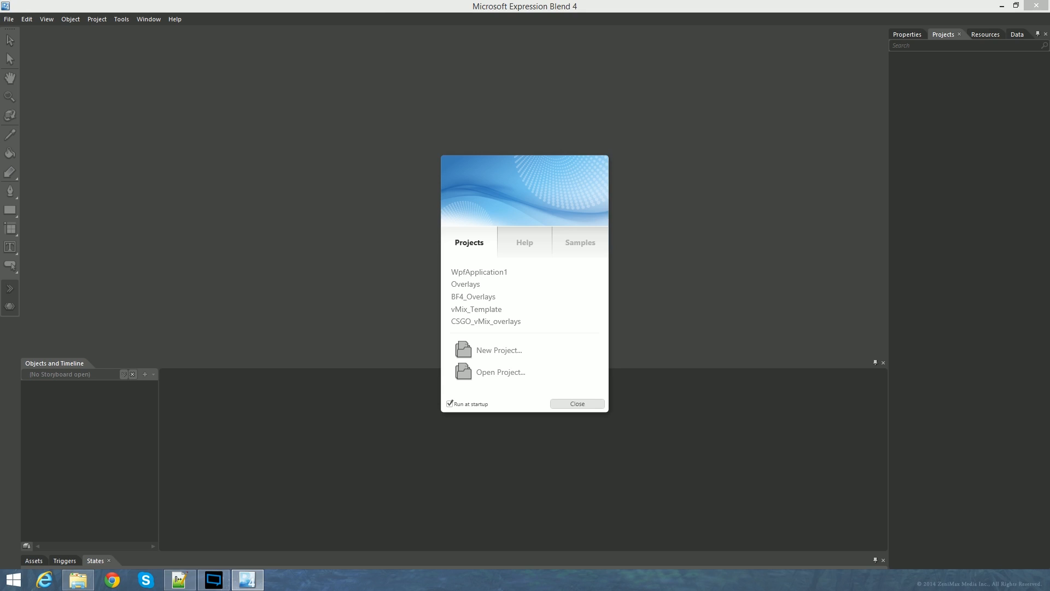
mouse_move(529, 323)
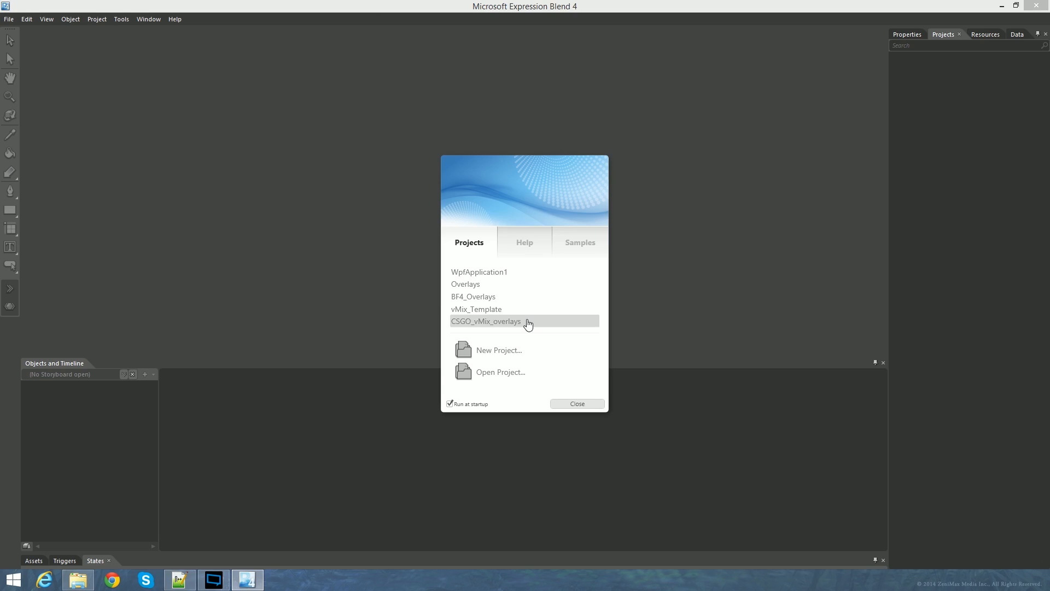
mouse_move(519, 357)
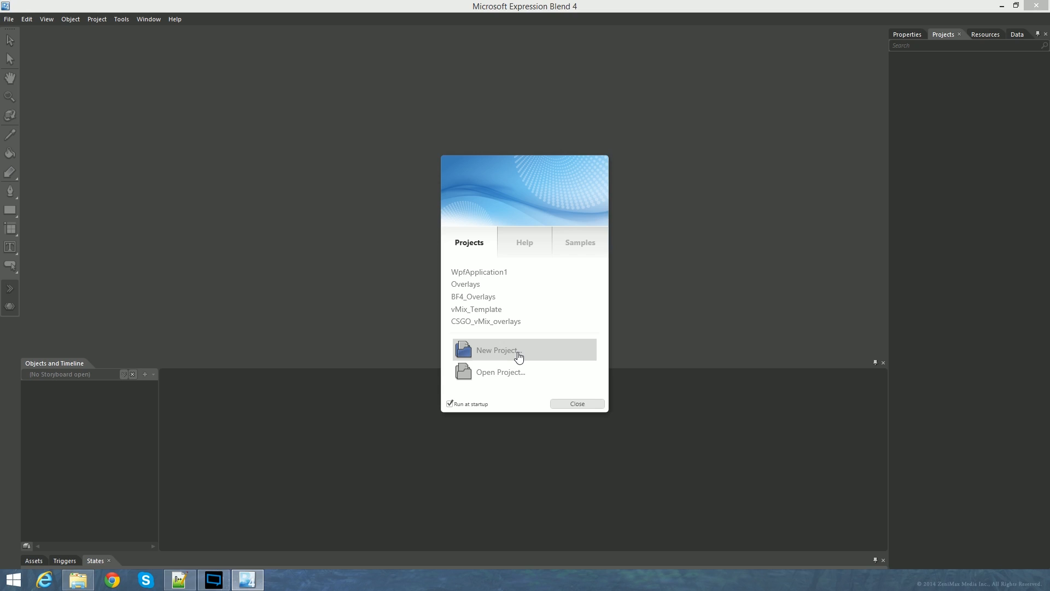
- Create a new WPF Application project keeping the default name WpfApplication1
left_click(497, 350)
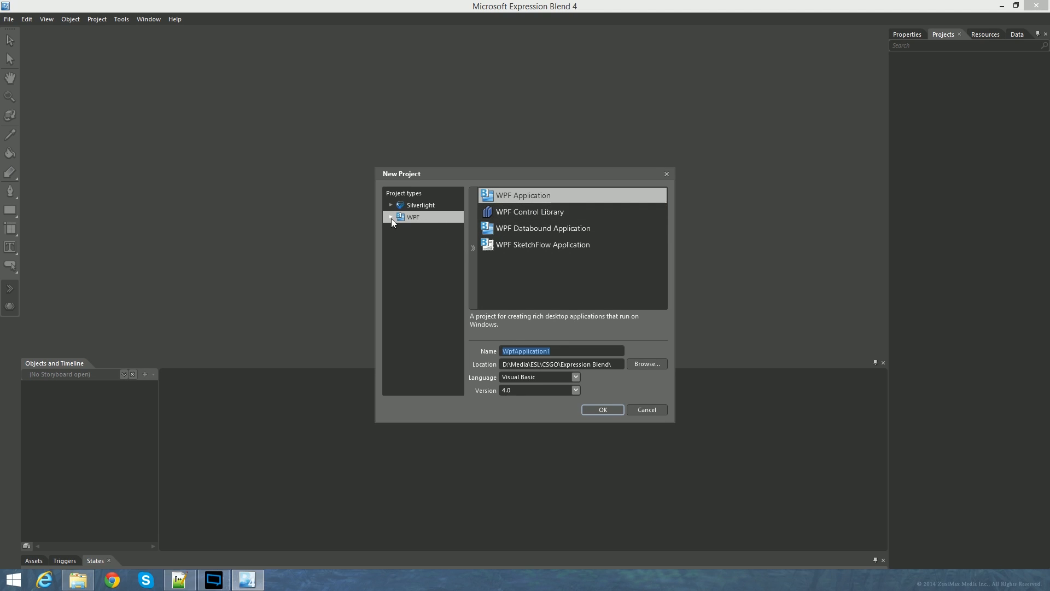
left_click(390, 217)
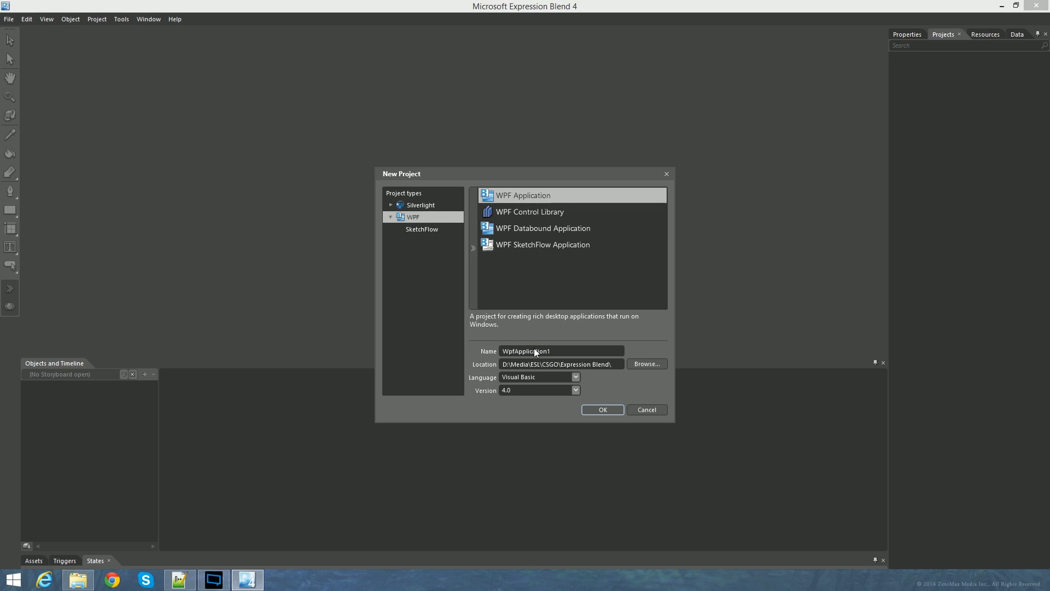
mouse_move(563, 357)
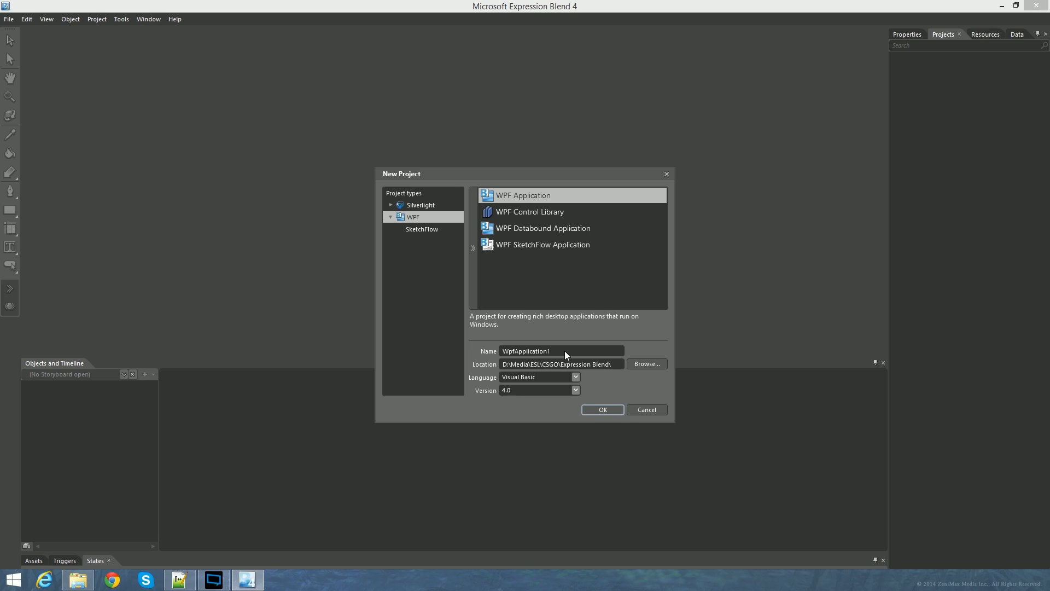
mouse_move(606, 371)
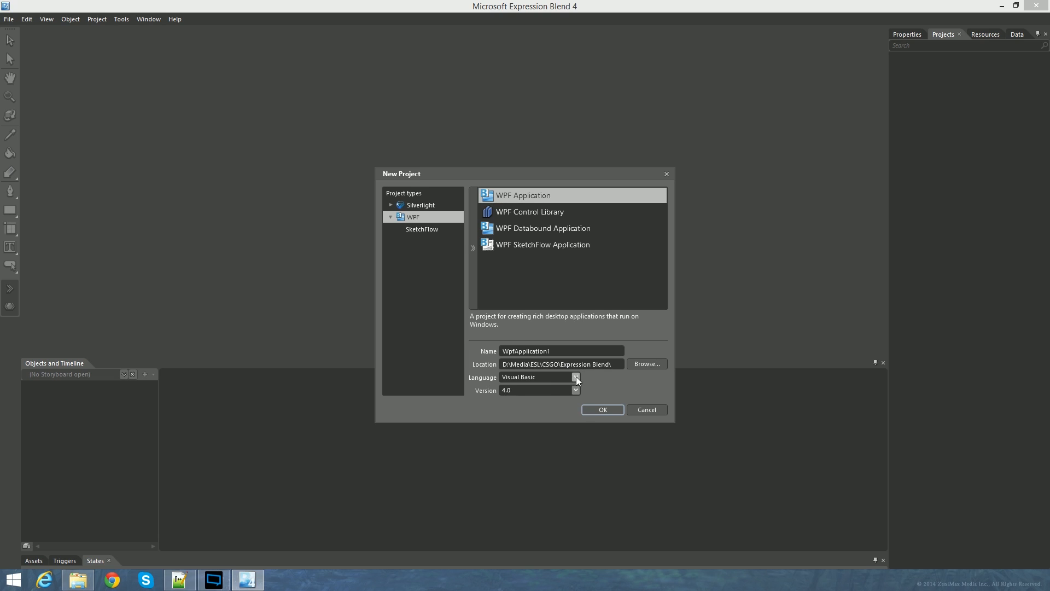
left_click(602, 409)
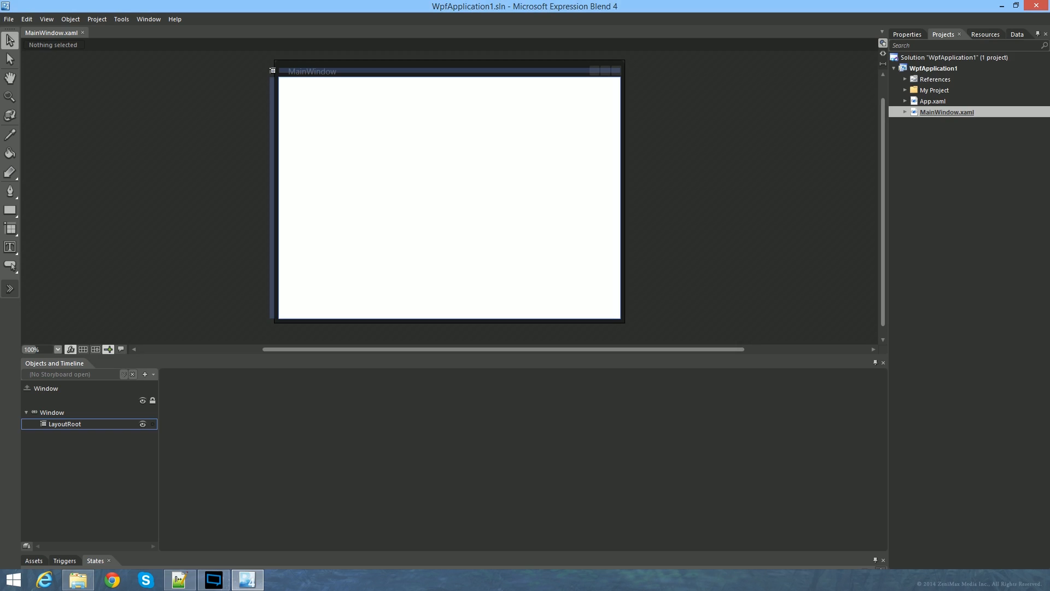
mouse_move(954, 72)
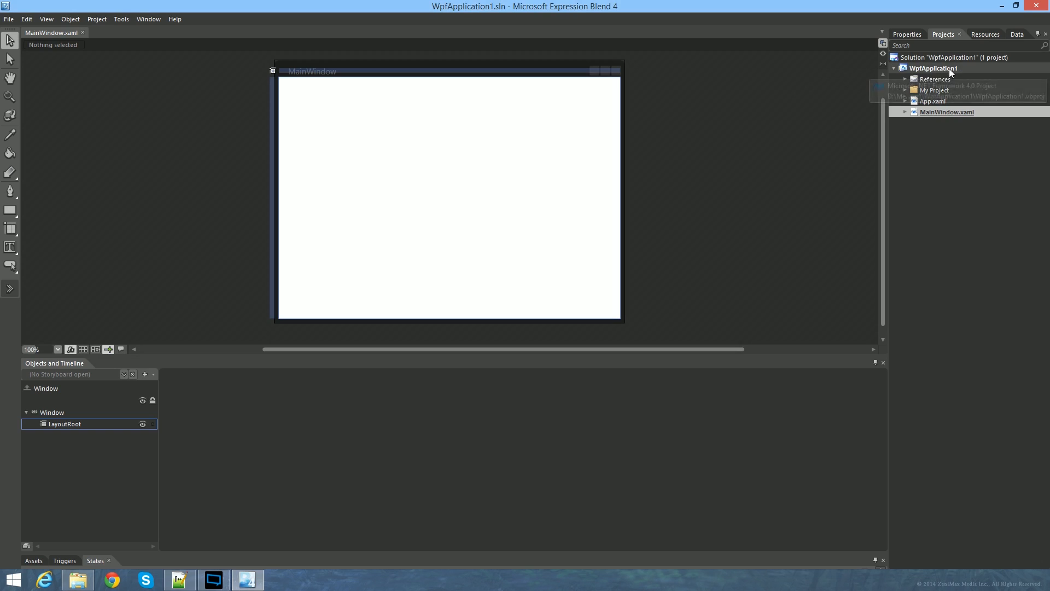
mouse_move(954, 72)
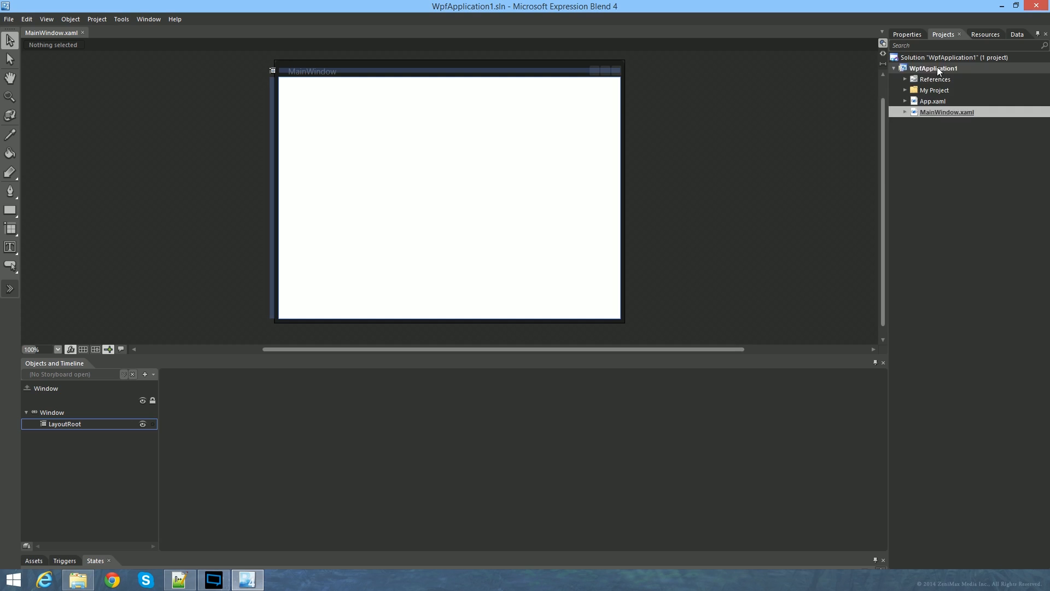
- Add D:\Programs\vMix\vMixTitleLibrary.dll as a reference to WpfApplication1
right_click(938, 68)
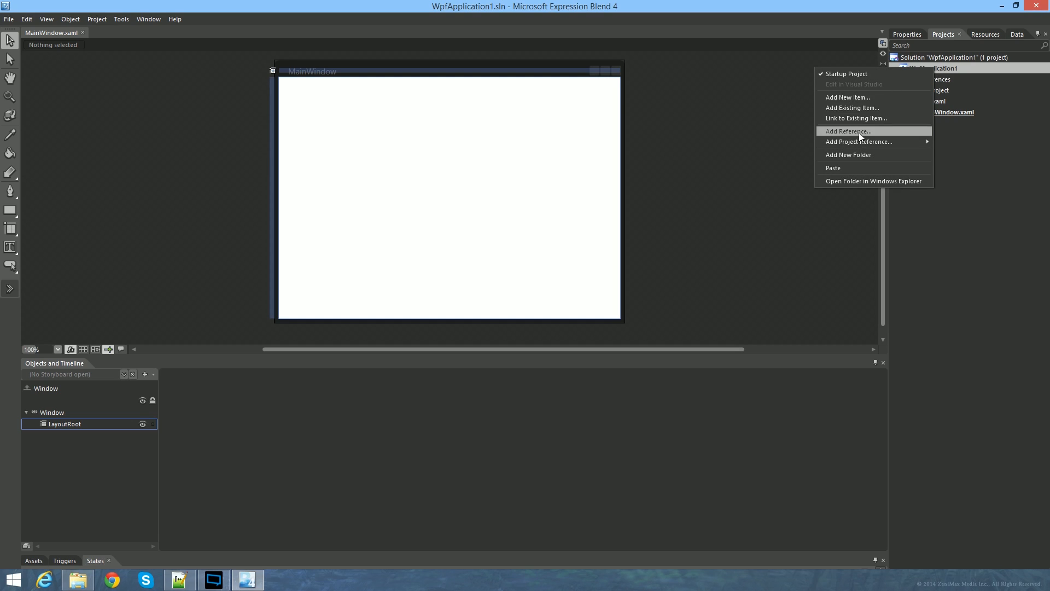
left_click(848, 131)
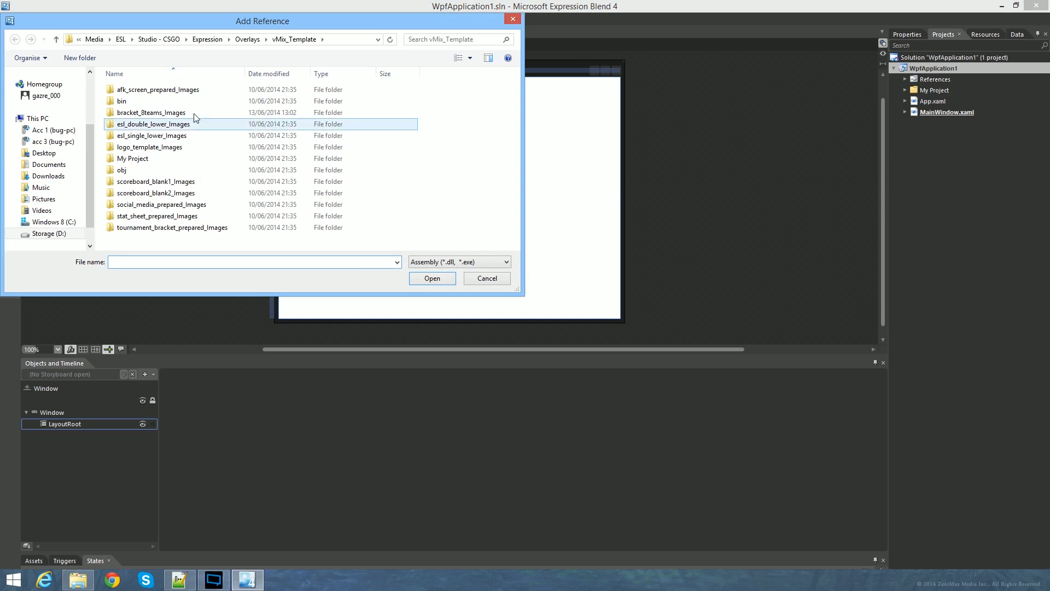
left_click(42, 210)
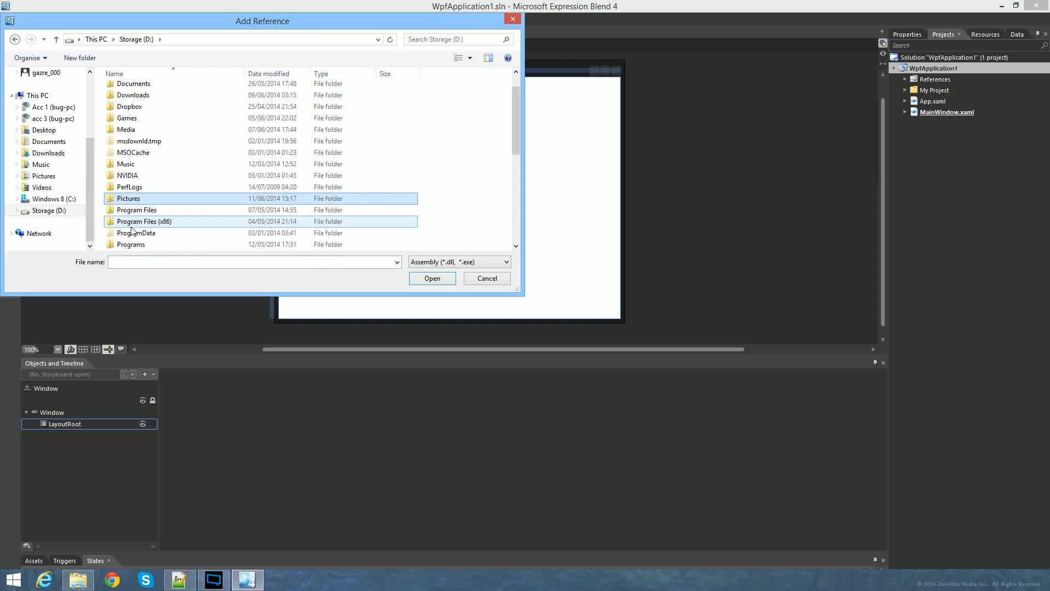
double_click(131, 243)
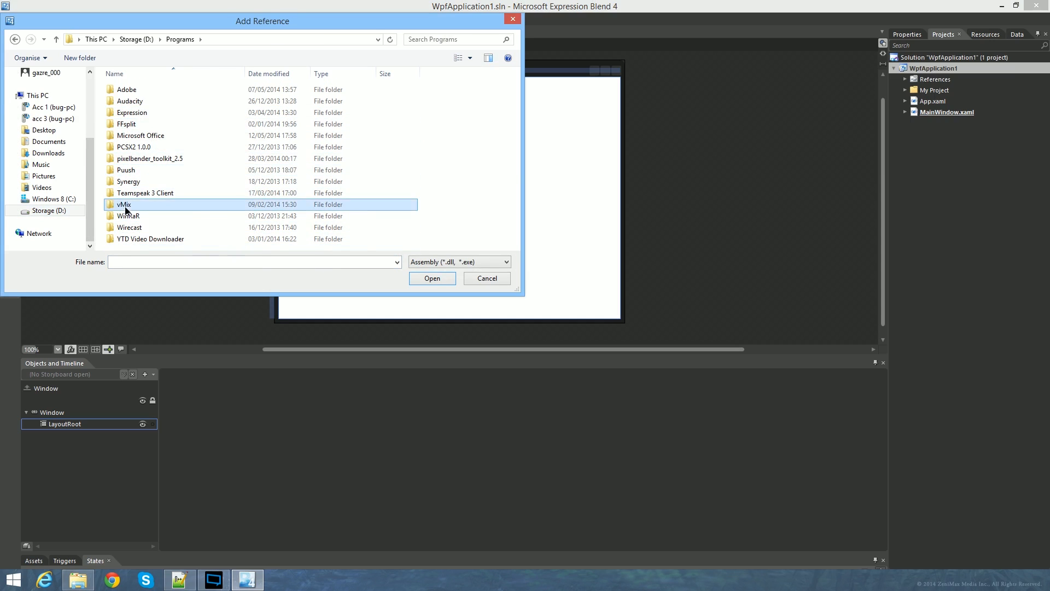
double_click(124, 204)
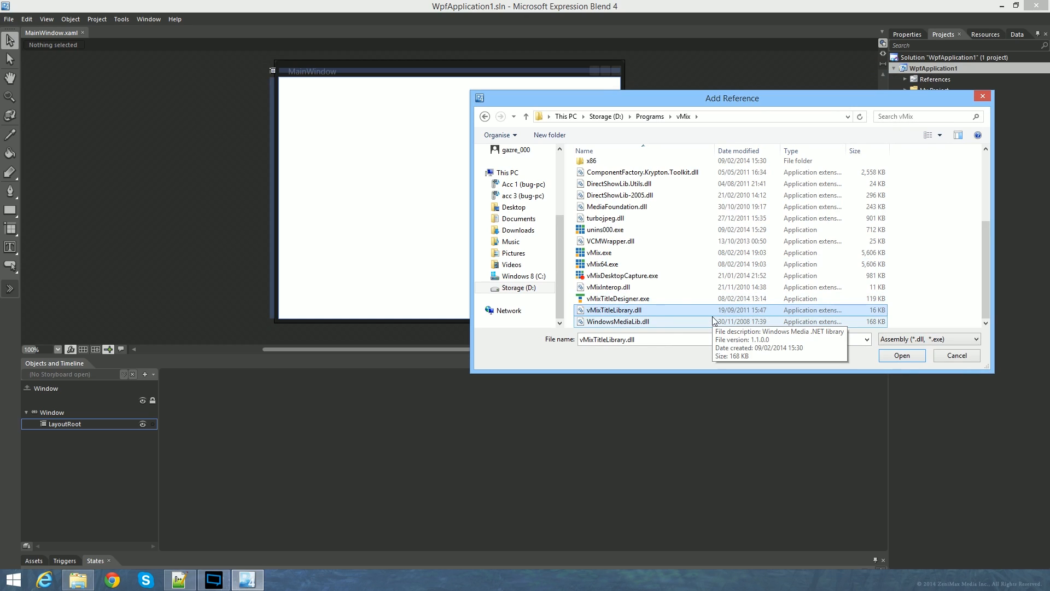
mouse_move(695, 135)
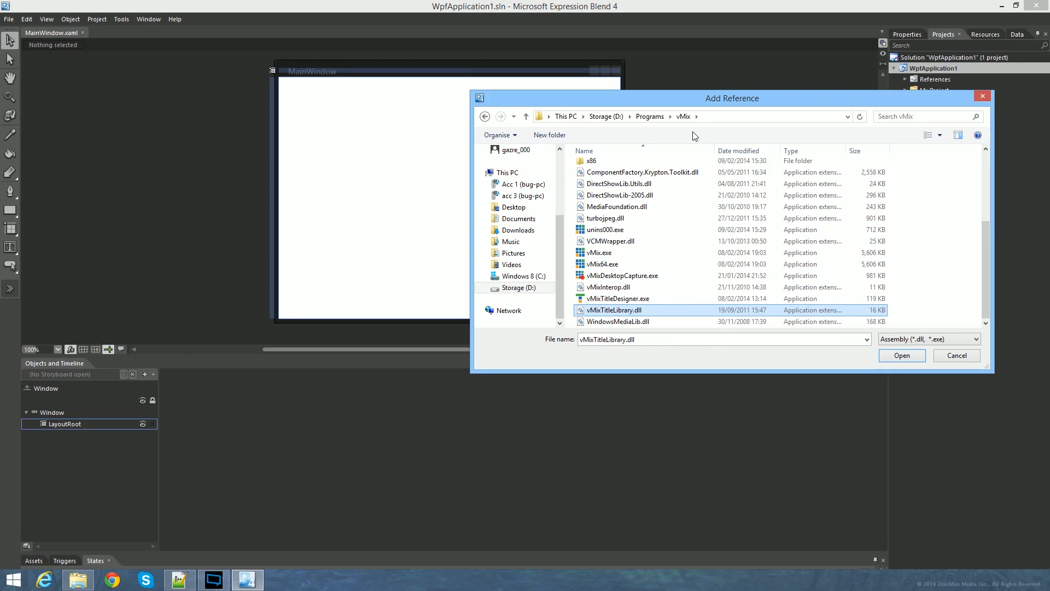
mouse_move(668, 129)
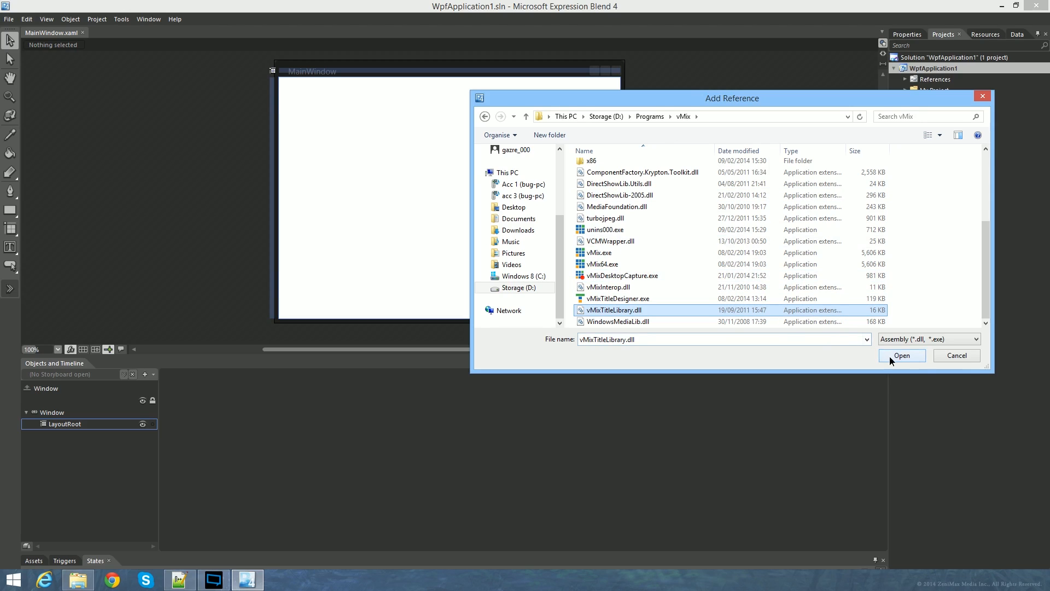
left_click(902, 355)
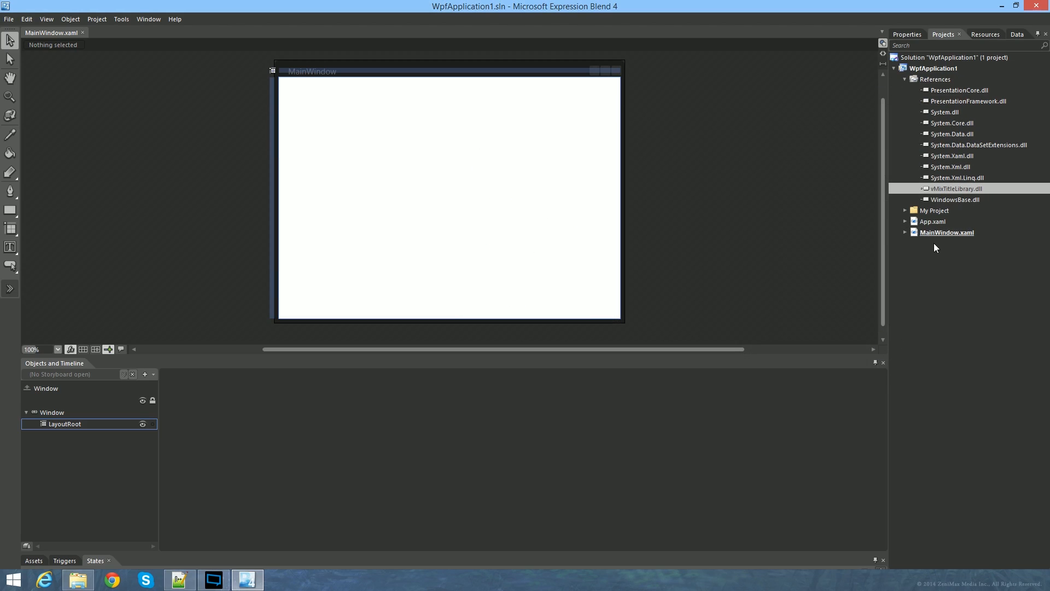
mouse_move(907, 83)
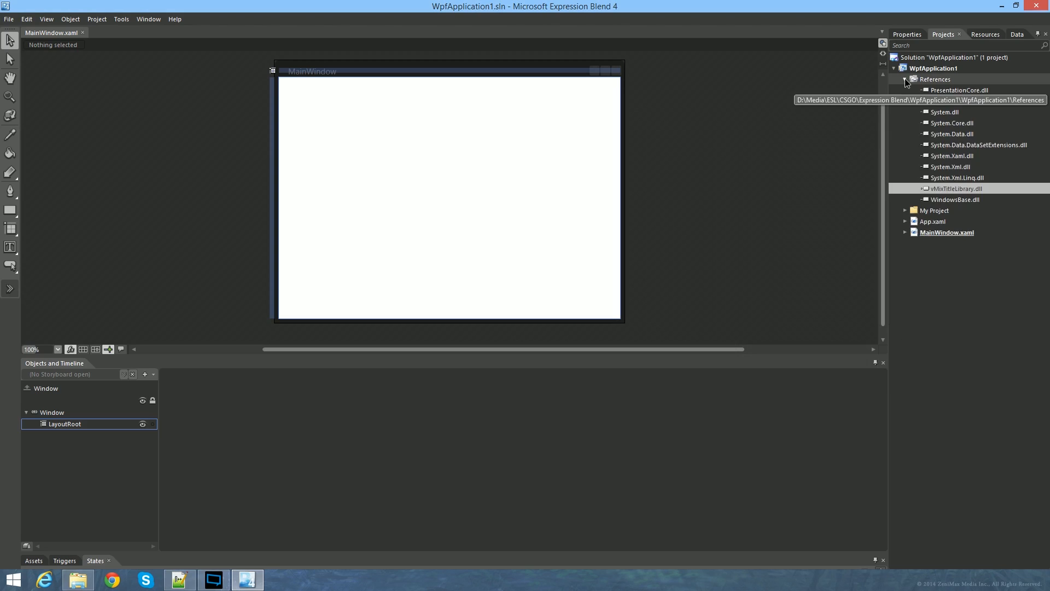
left_click(905, 79)
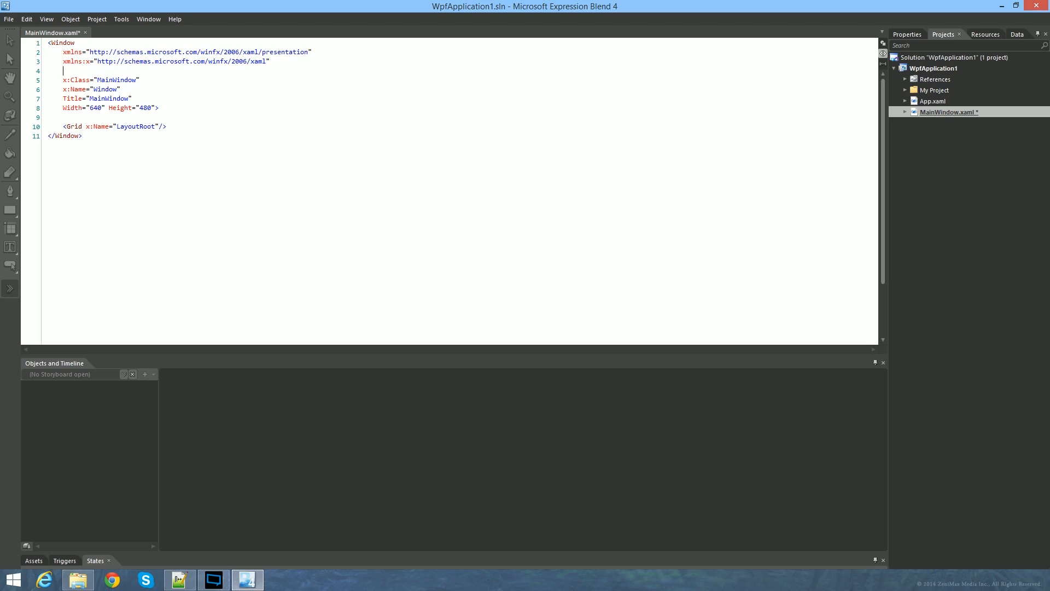
- Add xmlns:mtl="clr-namespace:vMixTitleLibrary;assembly=vMixTitleLibrary" to MainWindow.xaml's root element
type("x")
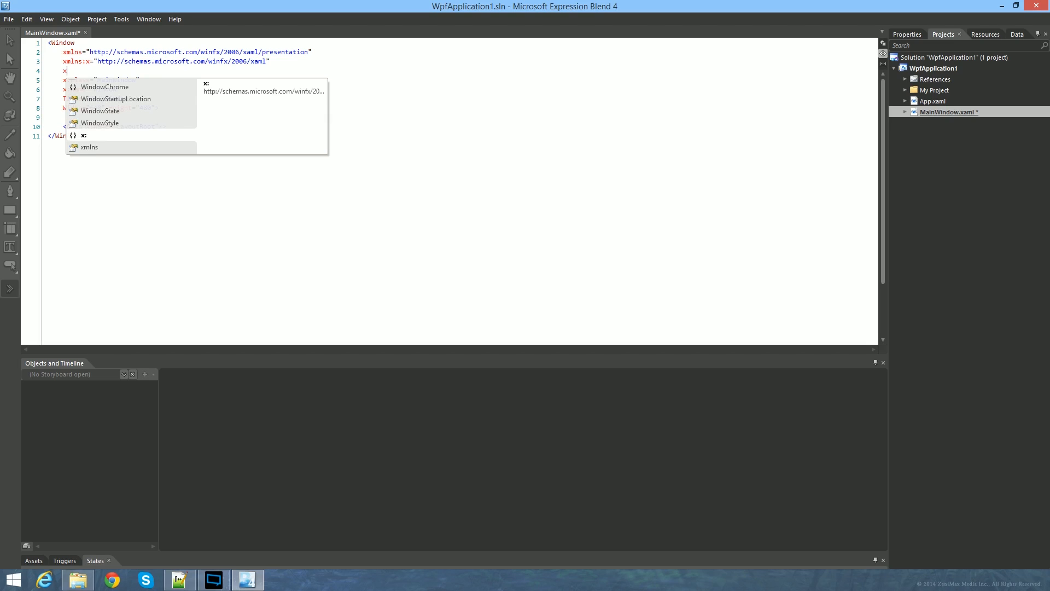
type("mln")
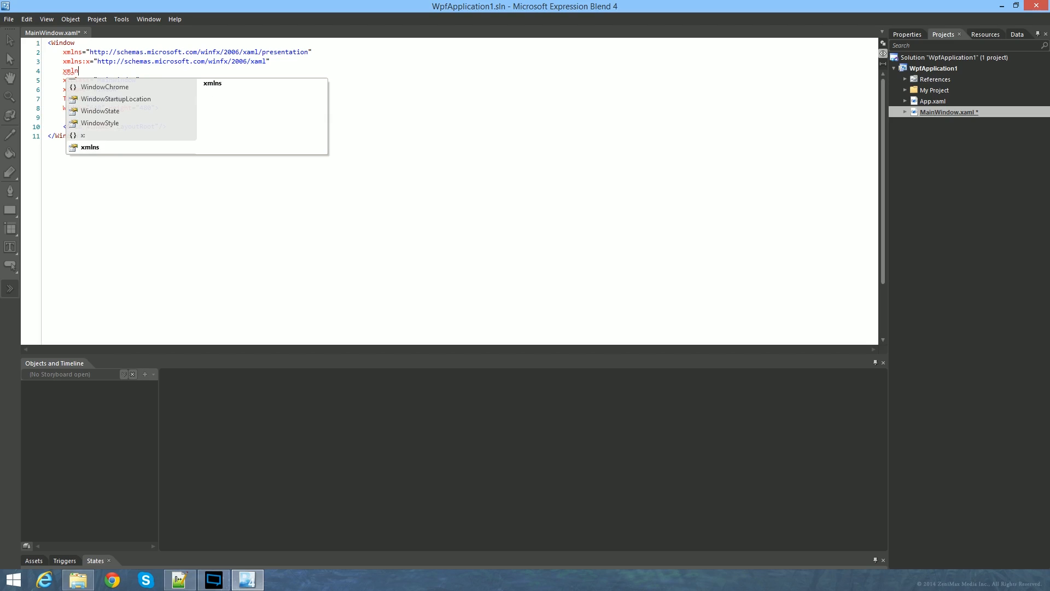
type(":m")
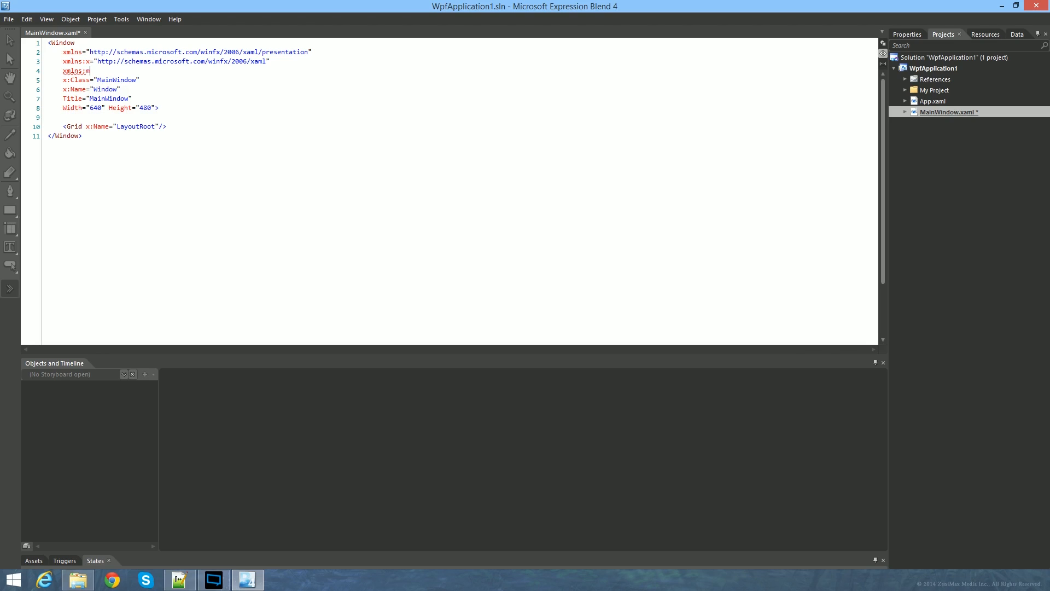
type("tl=\"\"")
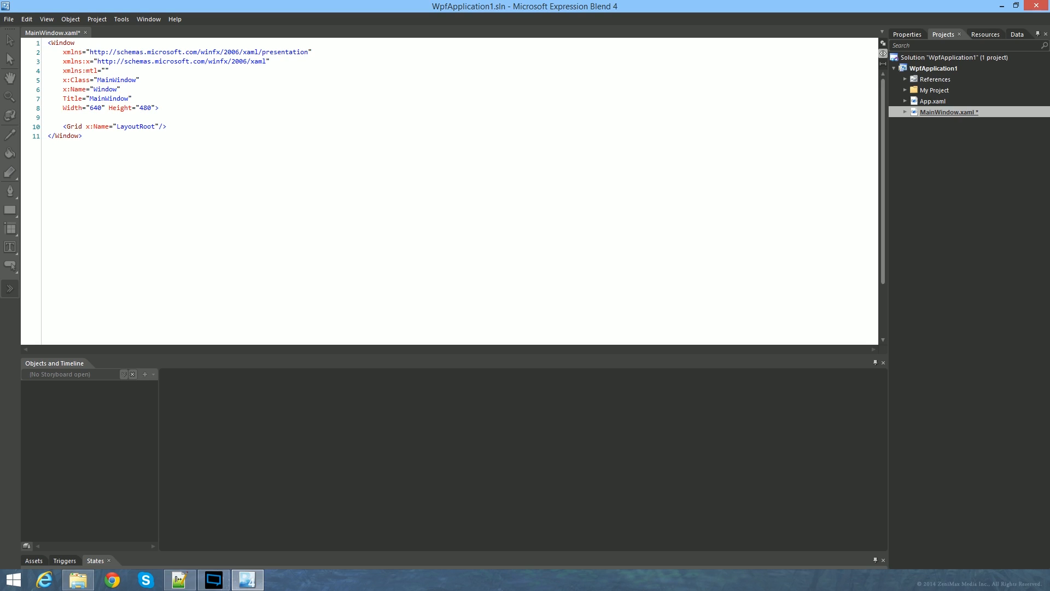
type("clr")
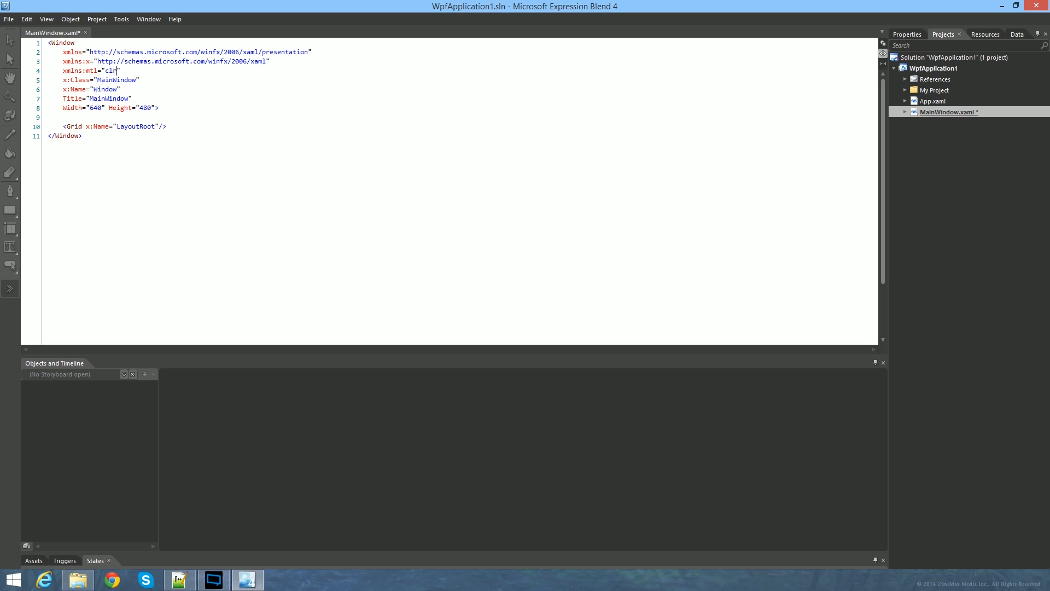
type("-n")
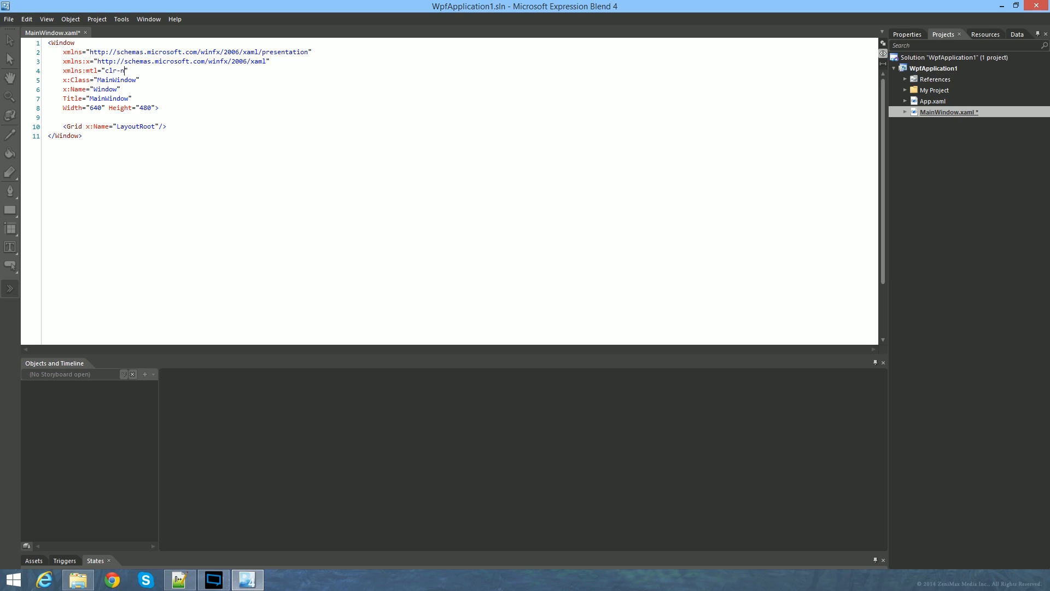
type("amespace:")
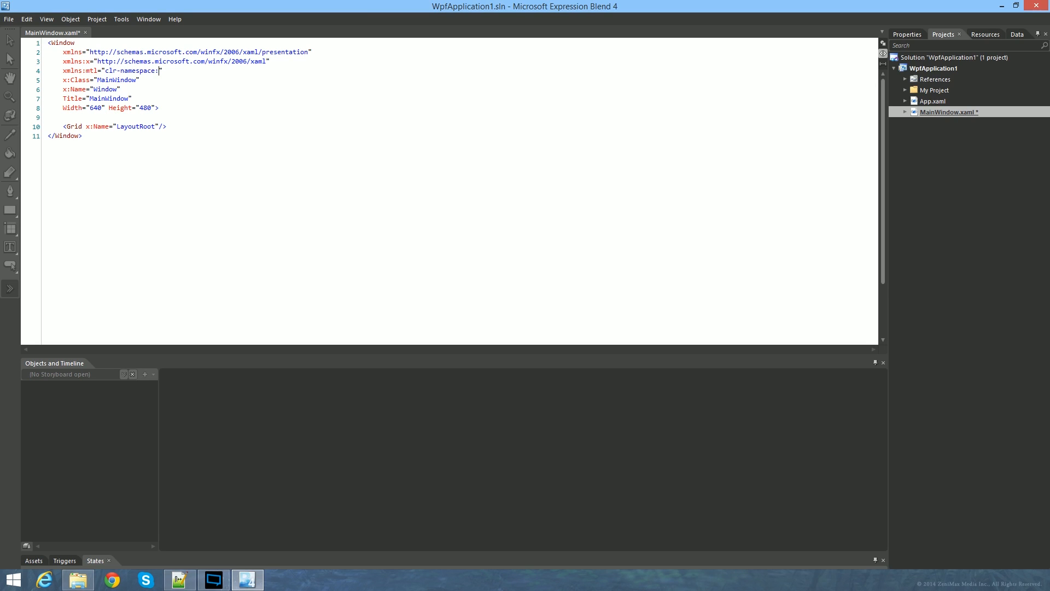
type("vMix")
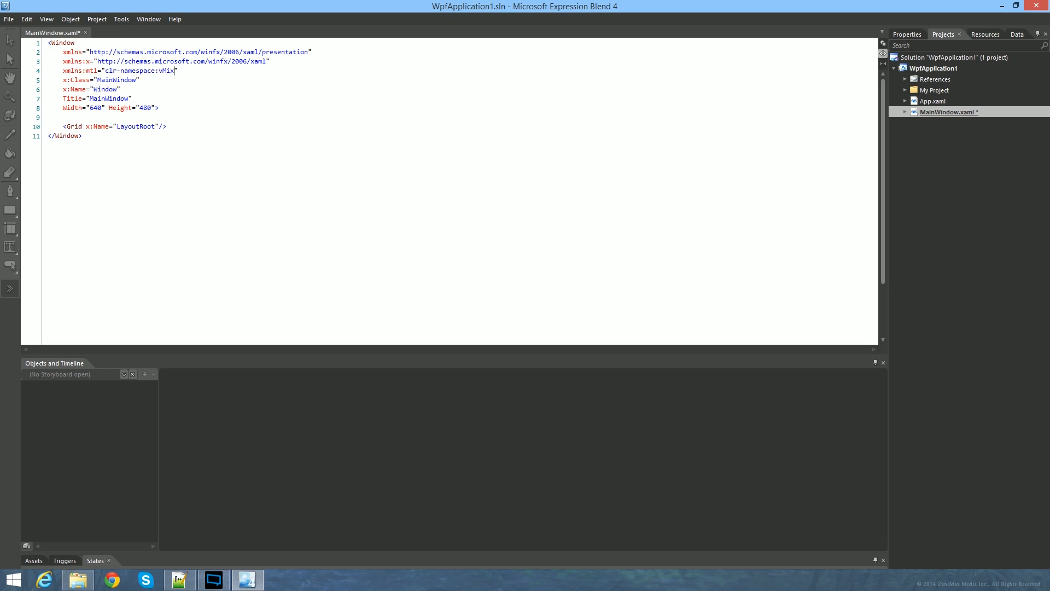
type("TitleLibra")
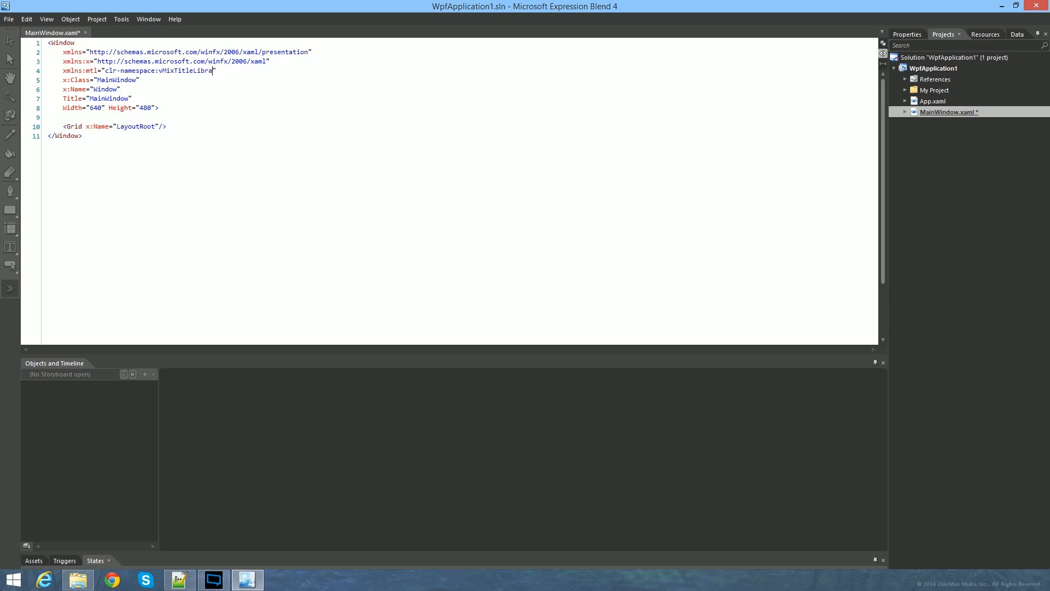
type("ry;")
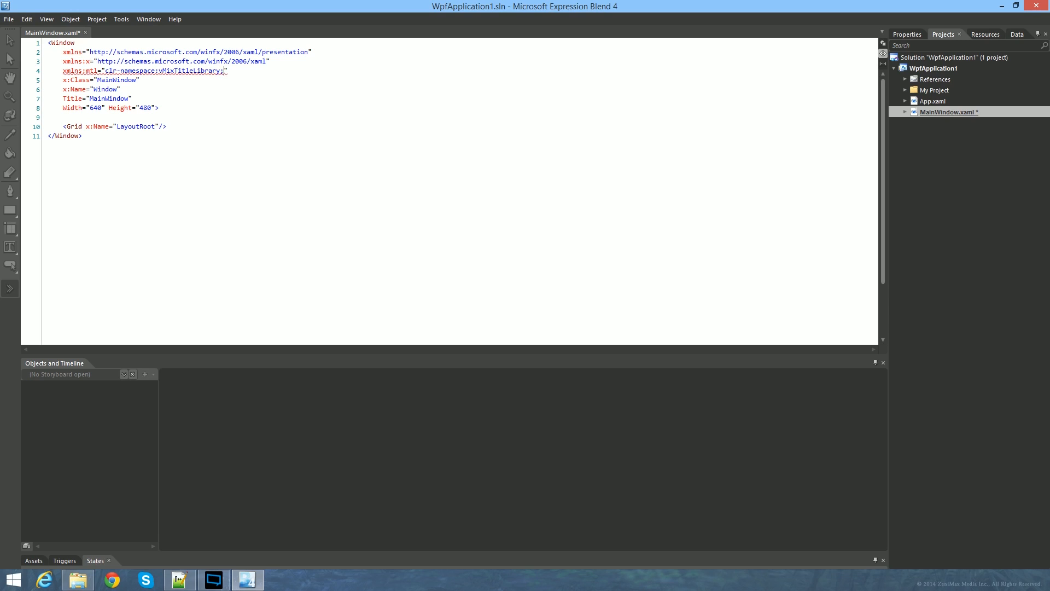
type("assemb")
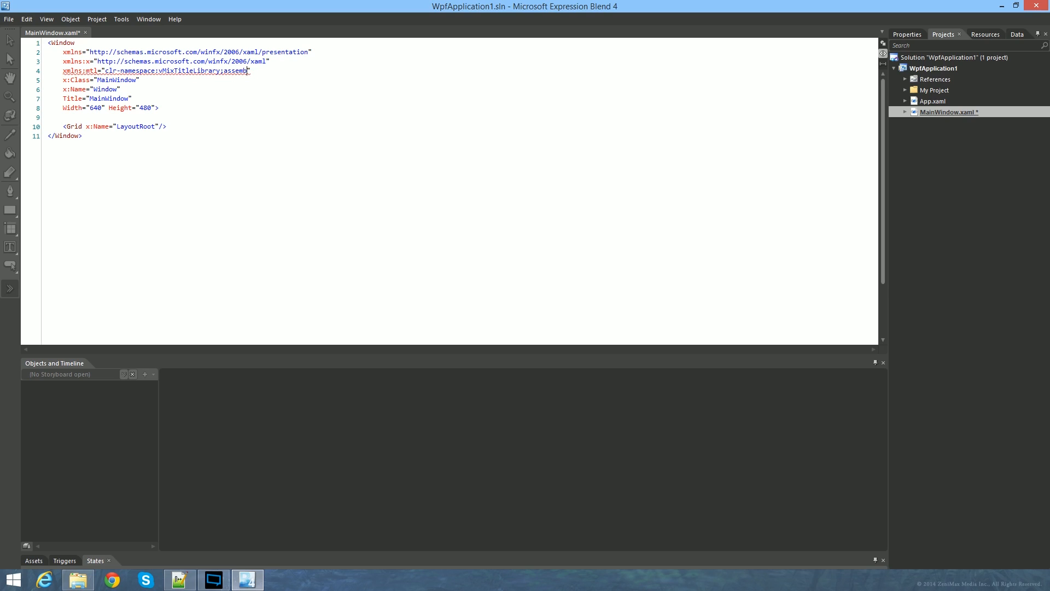
type("ly=v")
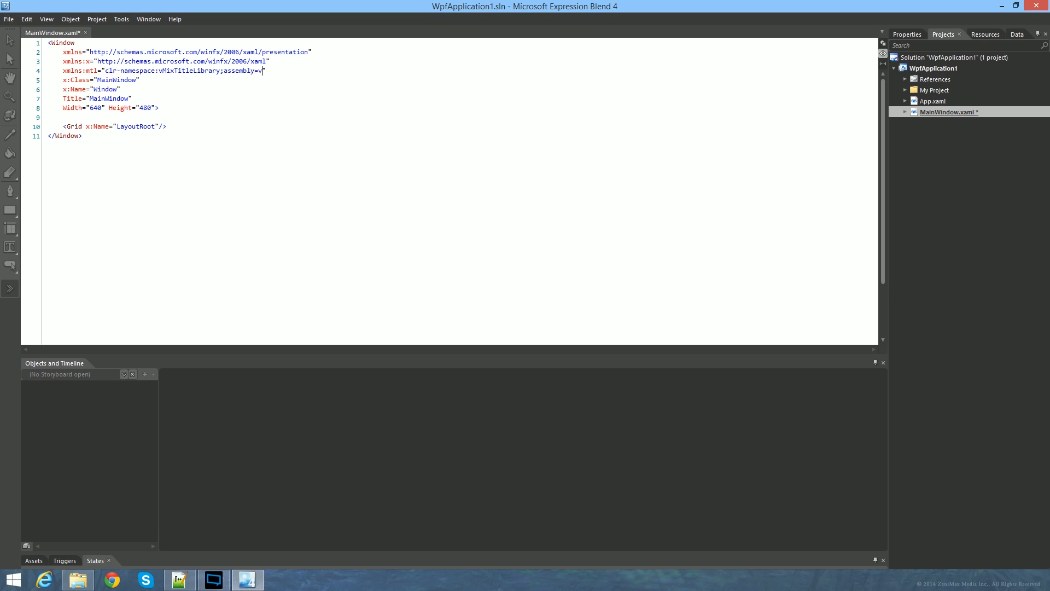
type("MixTitleLi")
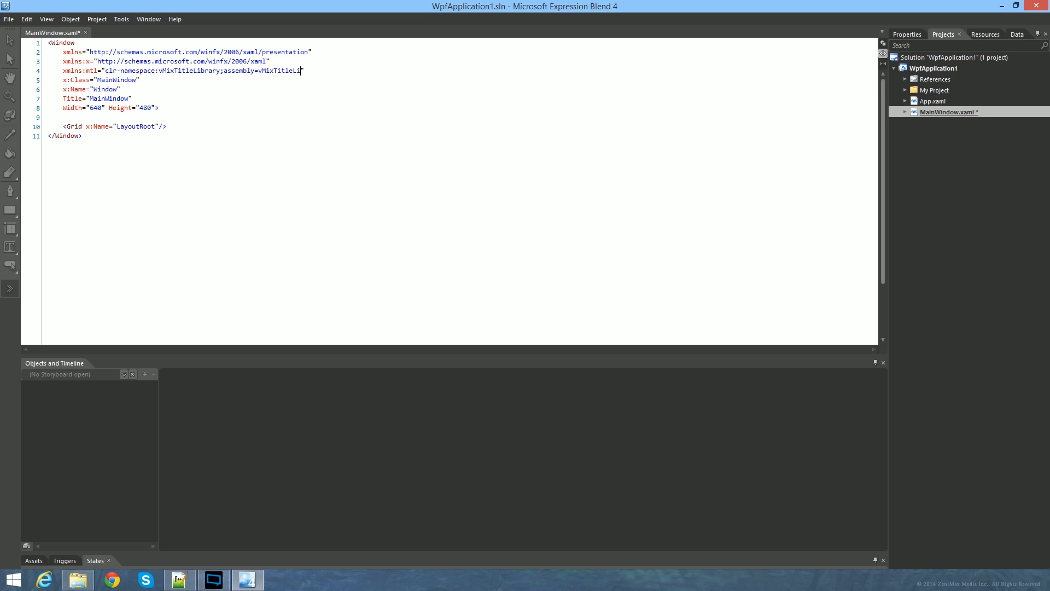
type("brary\"")
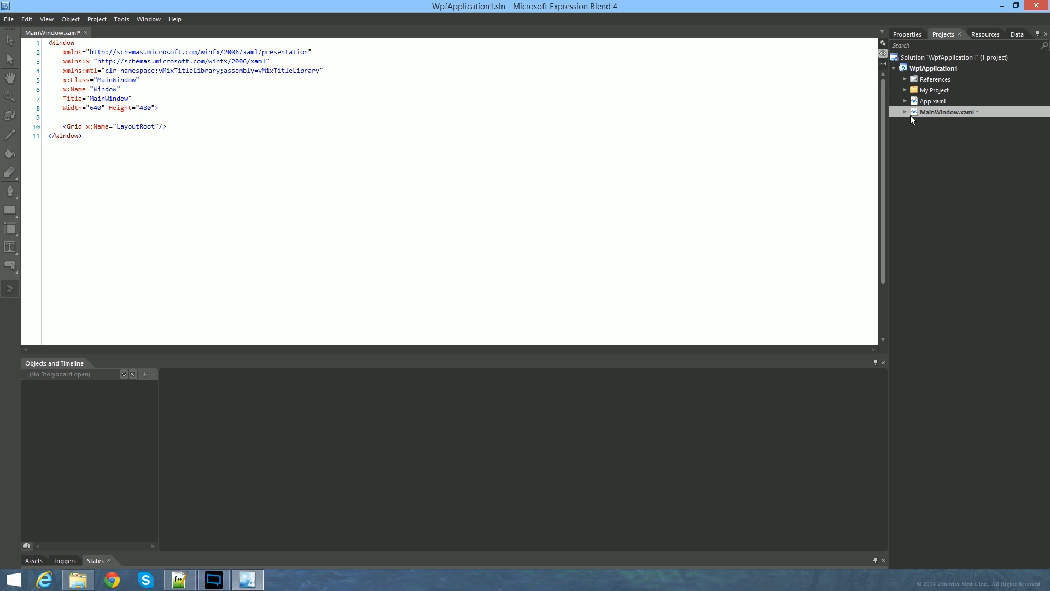
- Check the vMixTitleLibrary.dll entry under References, then collapse the project tree
left_click(905, 79)
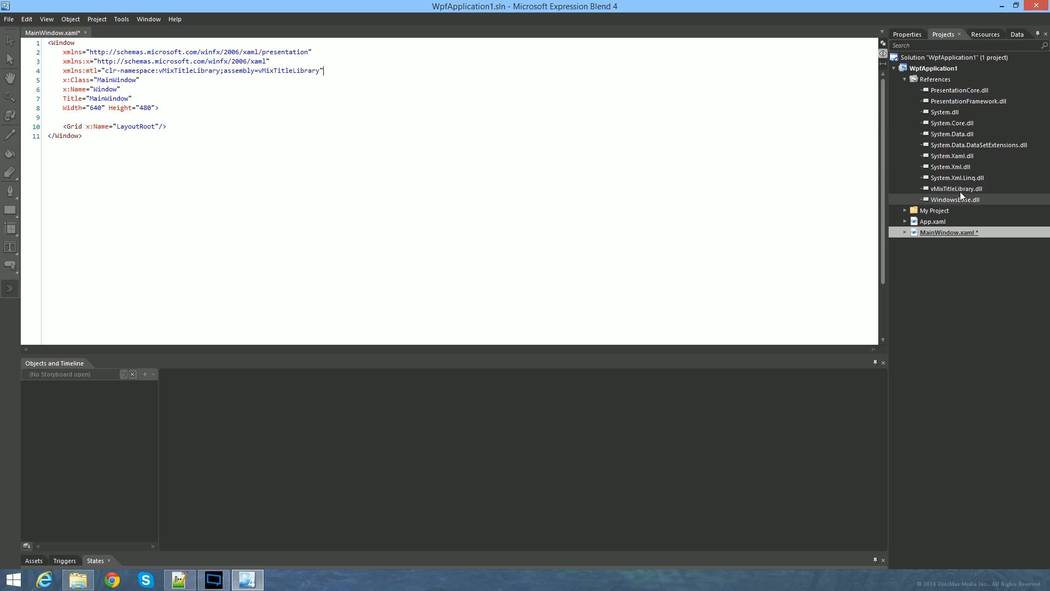
left_click(955, 188)
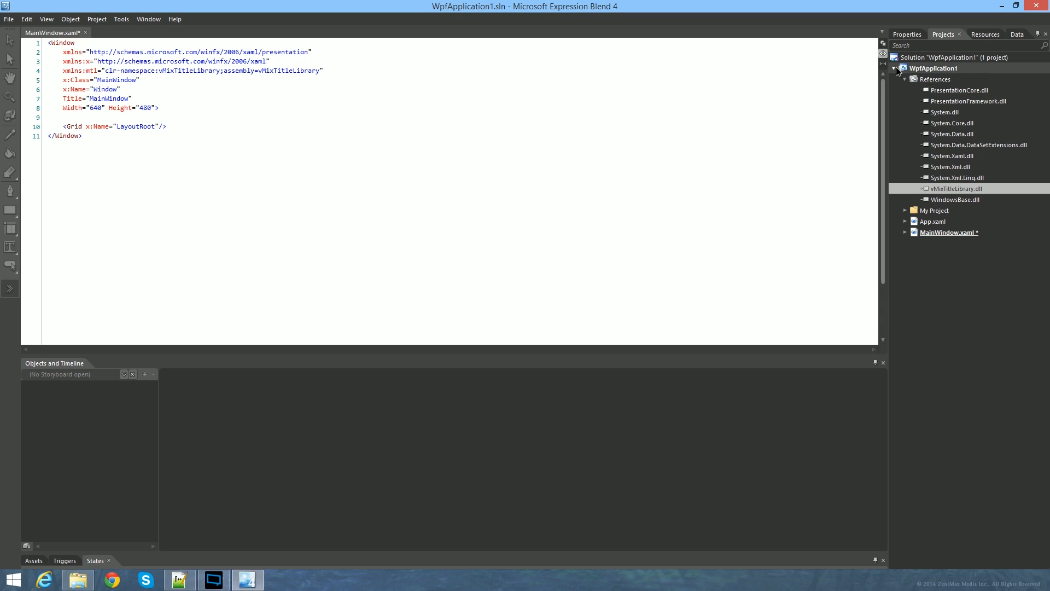
left_click(897, 67)
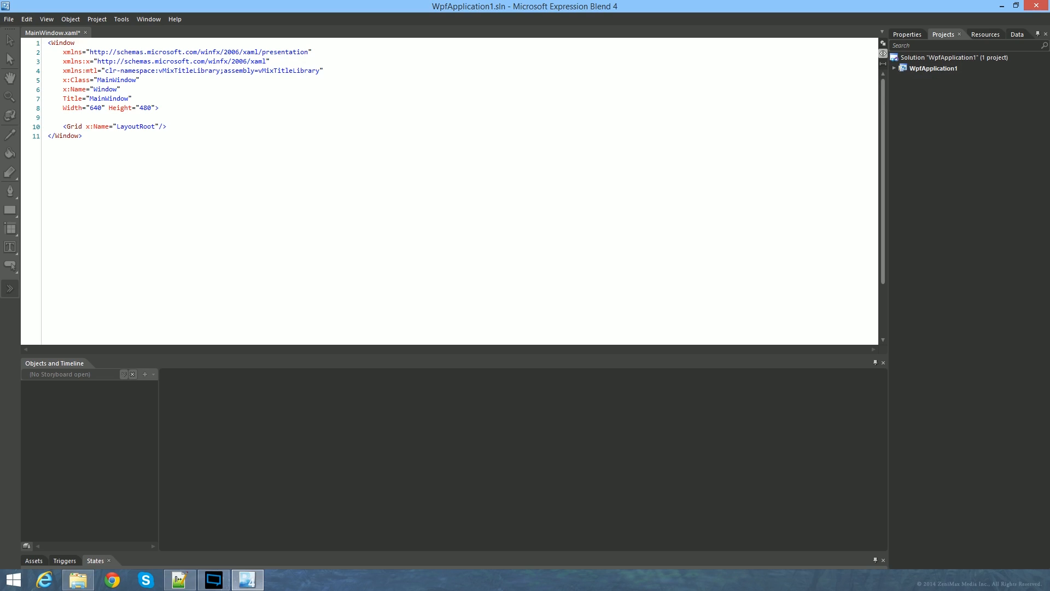
left_click(140, 80)
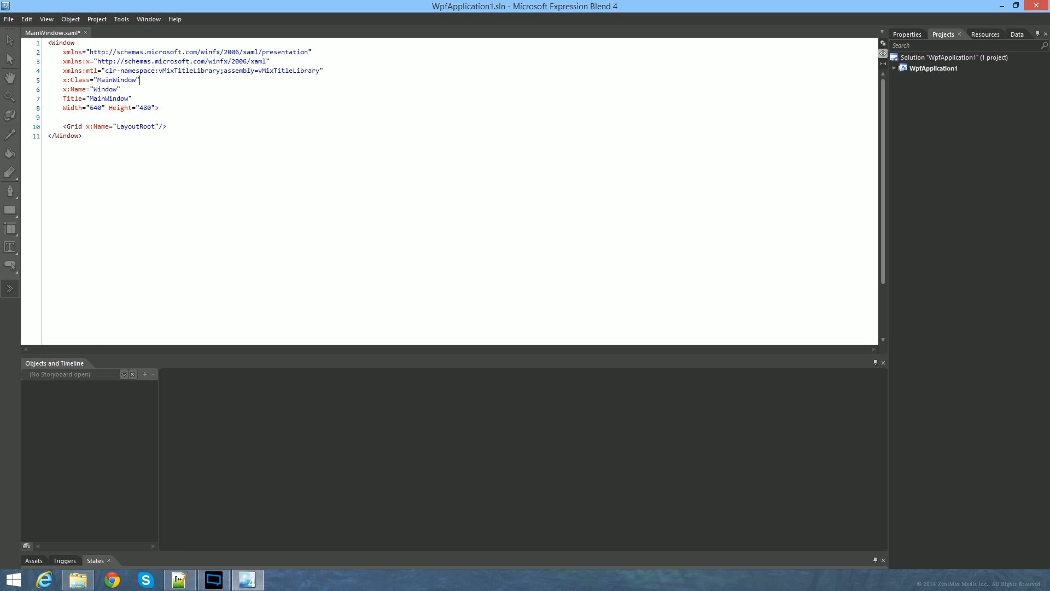
- Rename the root Window tags to UserControl and delete the Title attribute
double_click(60, 43)
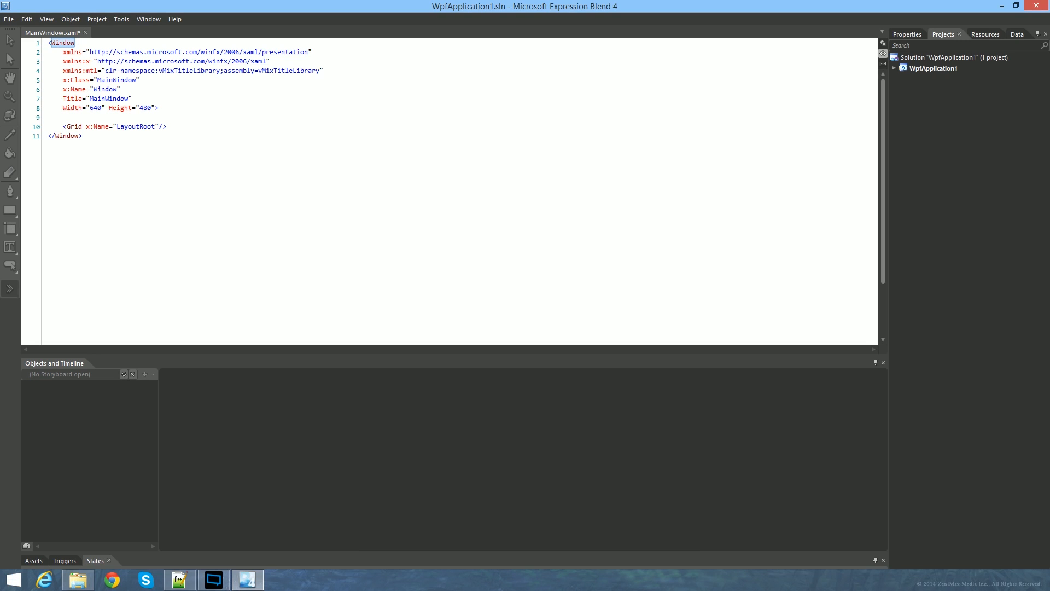
type("<U")
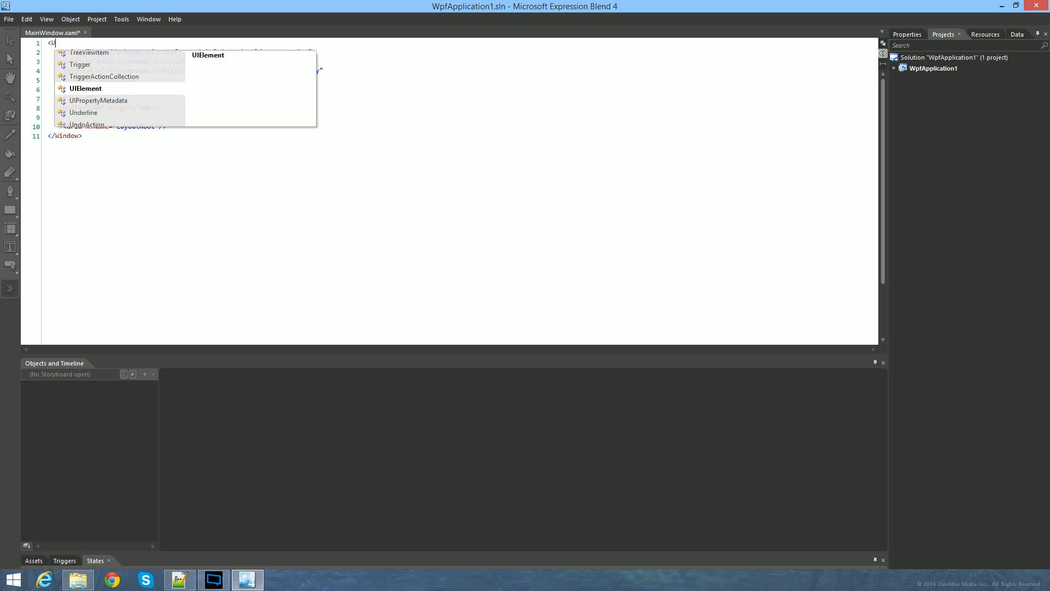
type("serControl")
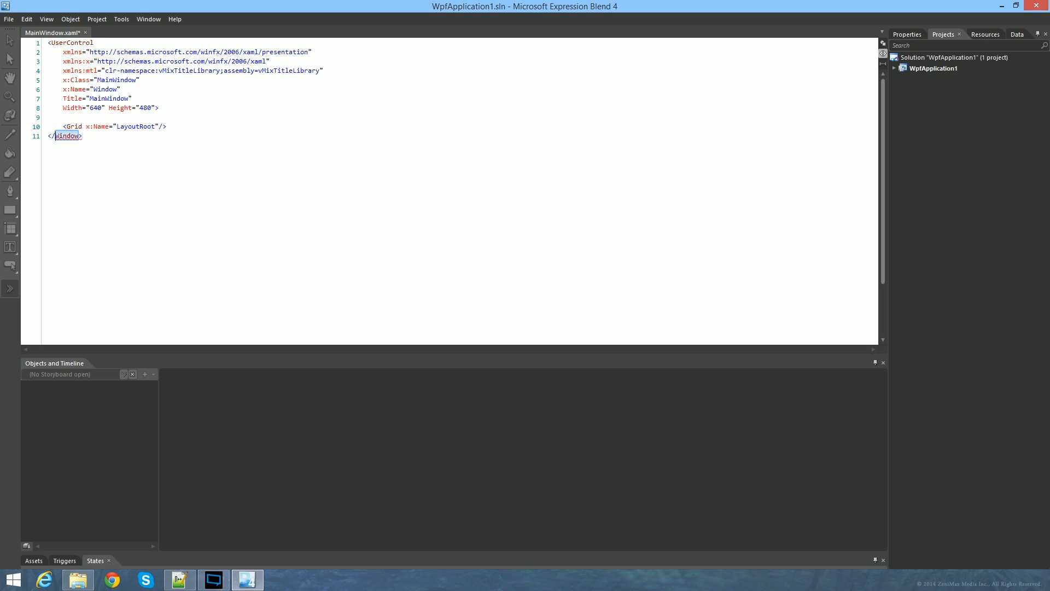
type("UserControl")
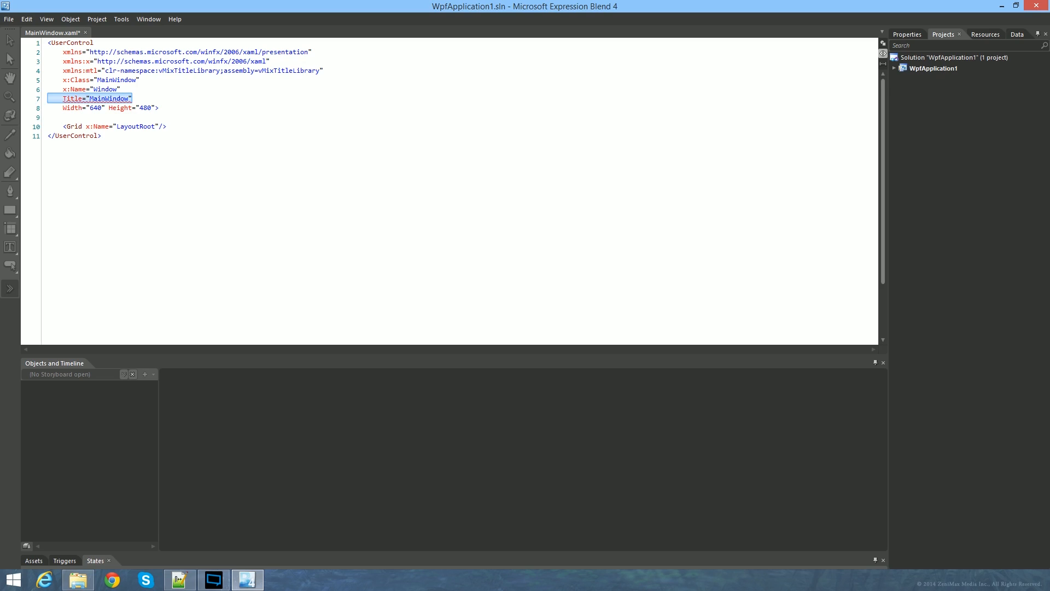
key("Delete")
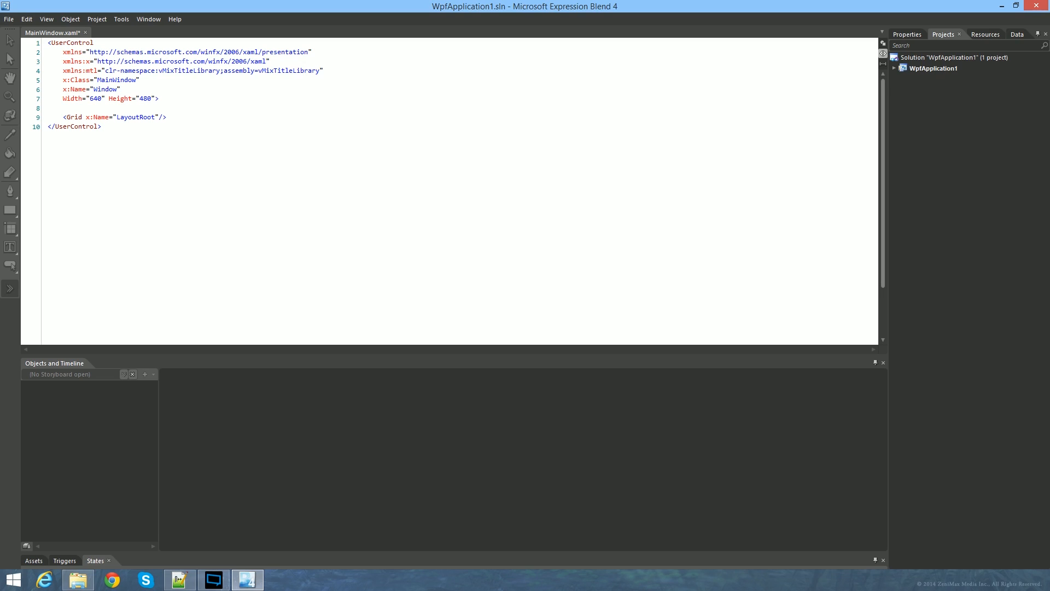
- Change the root size from 640 by 480 to 1920 by 1080
double_click(94, 98)
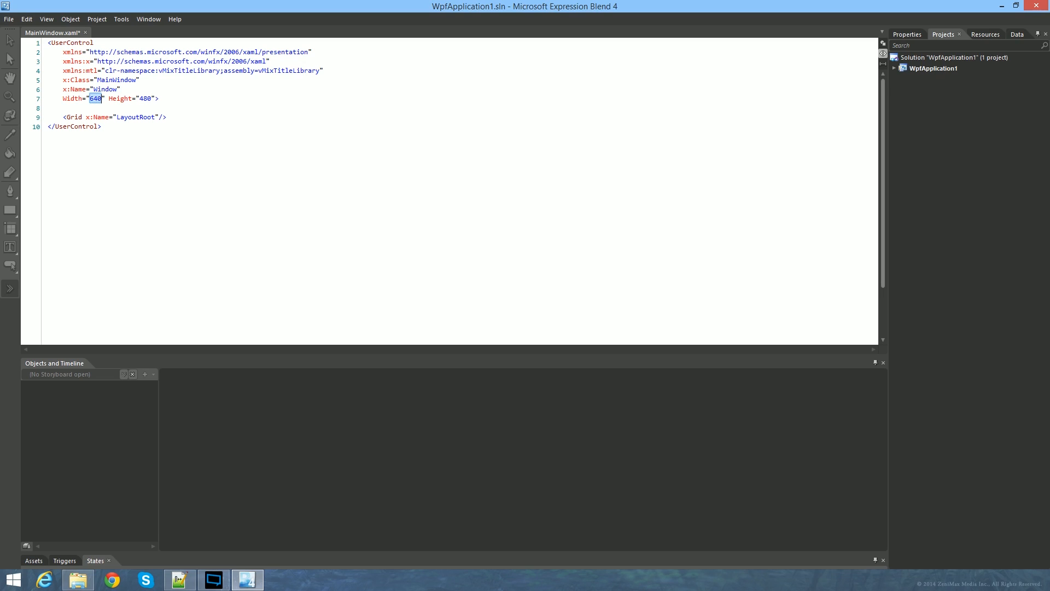
type("1920")
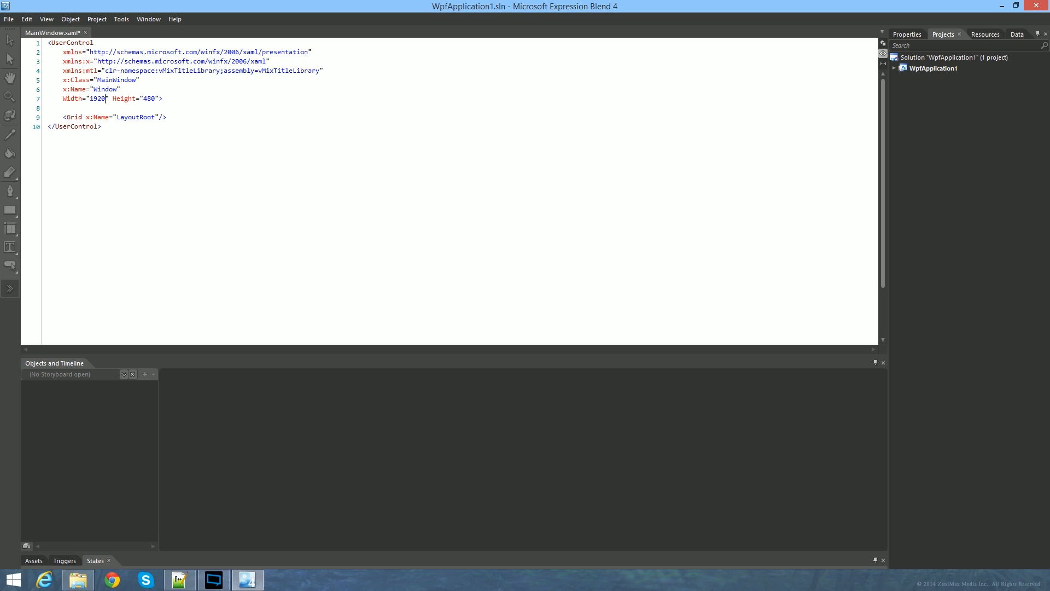
double_click(149, 99)
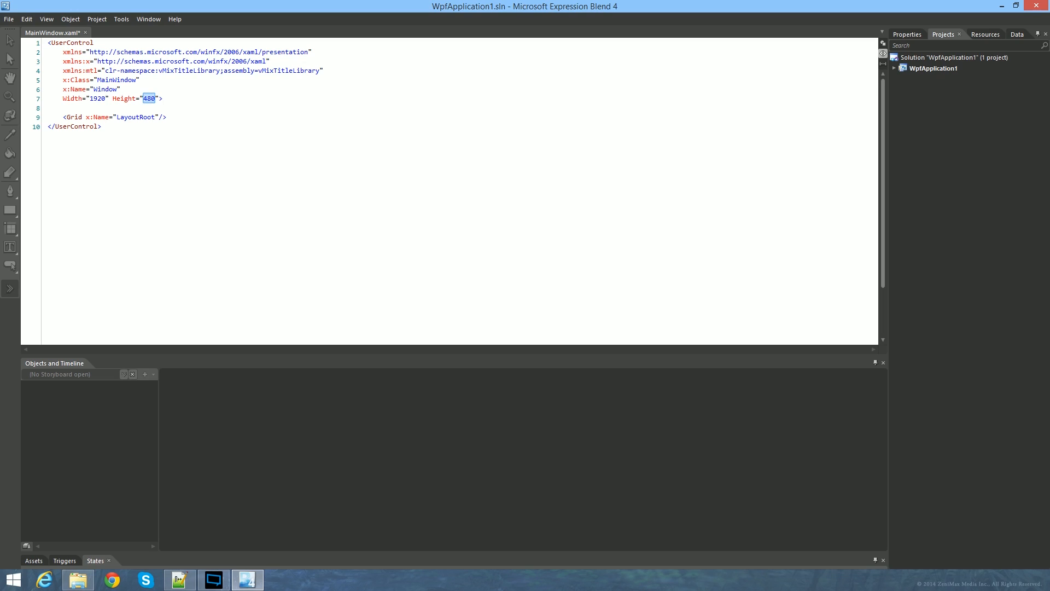
type("1080")
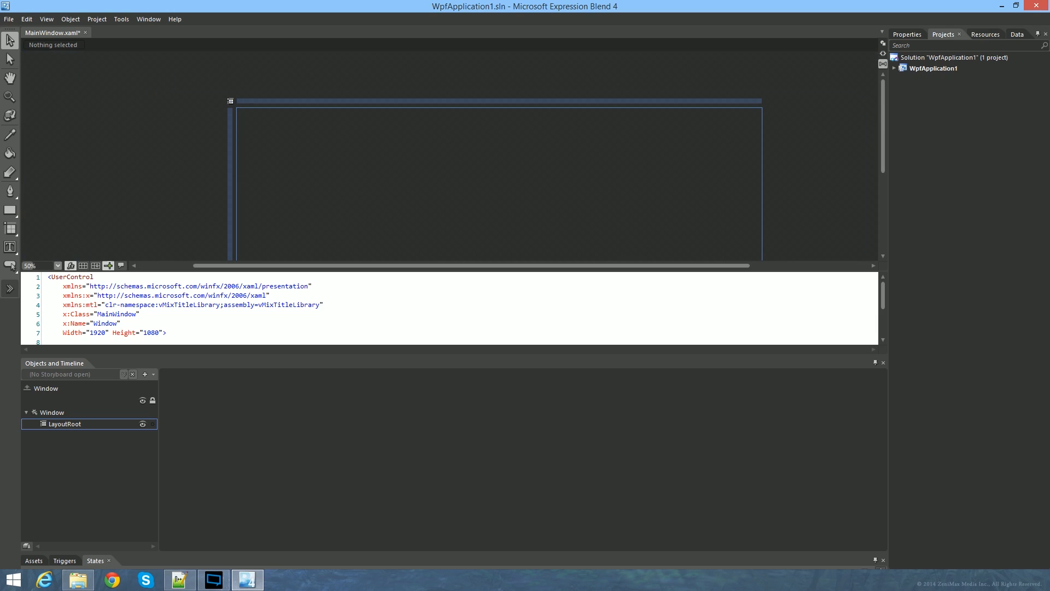
- List the project references and bring up the text tool choices, including TextBlock
scroll("down", 3)
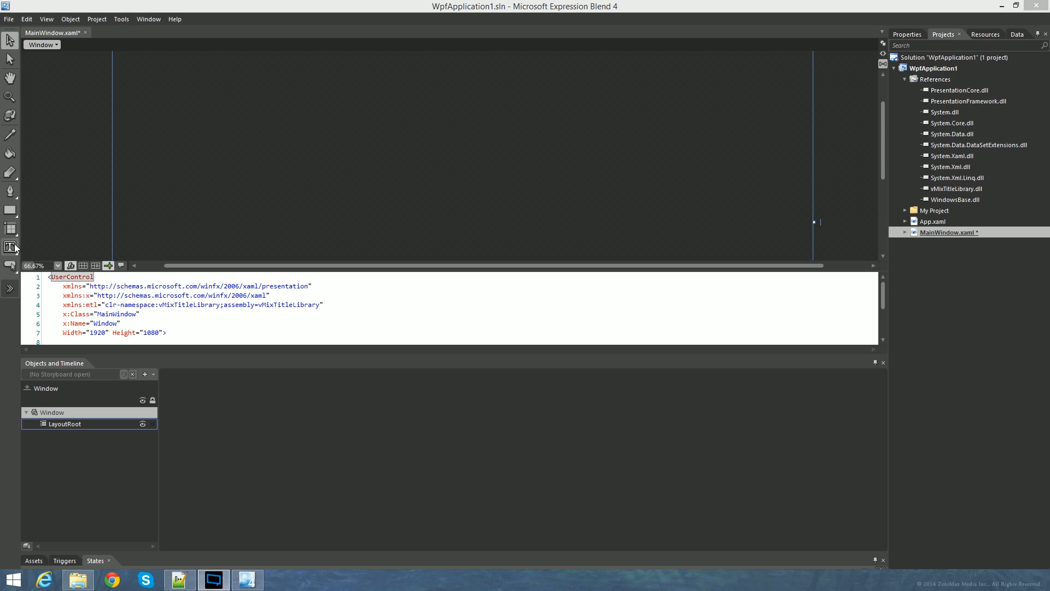
left_click(9, 246)
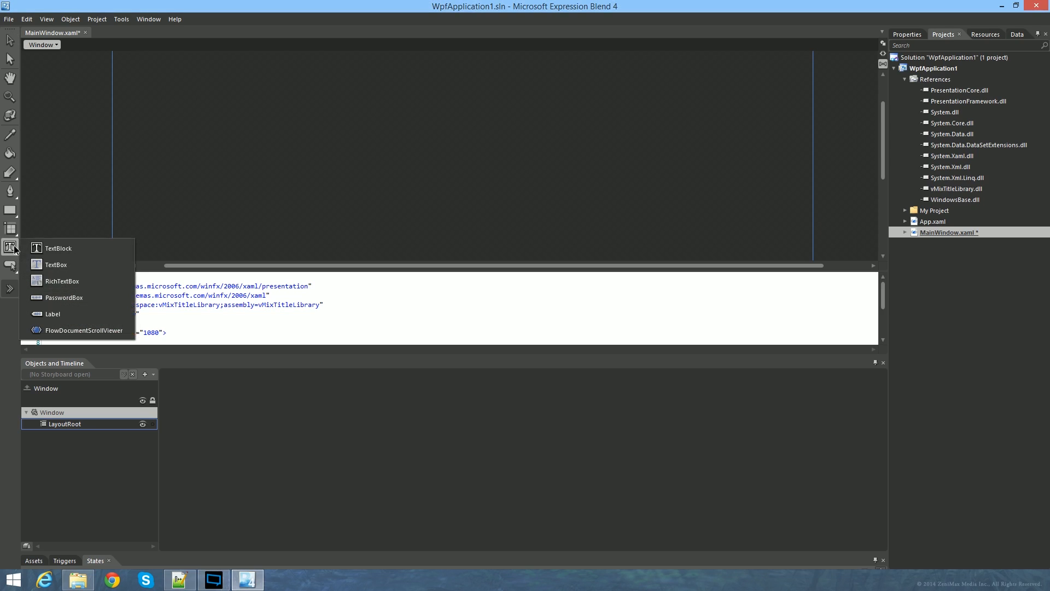
mouse_move(10, 252)
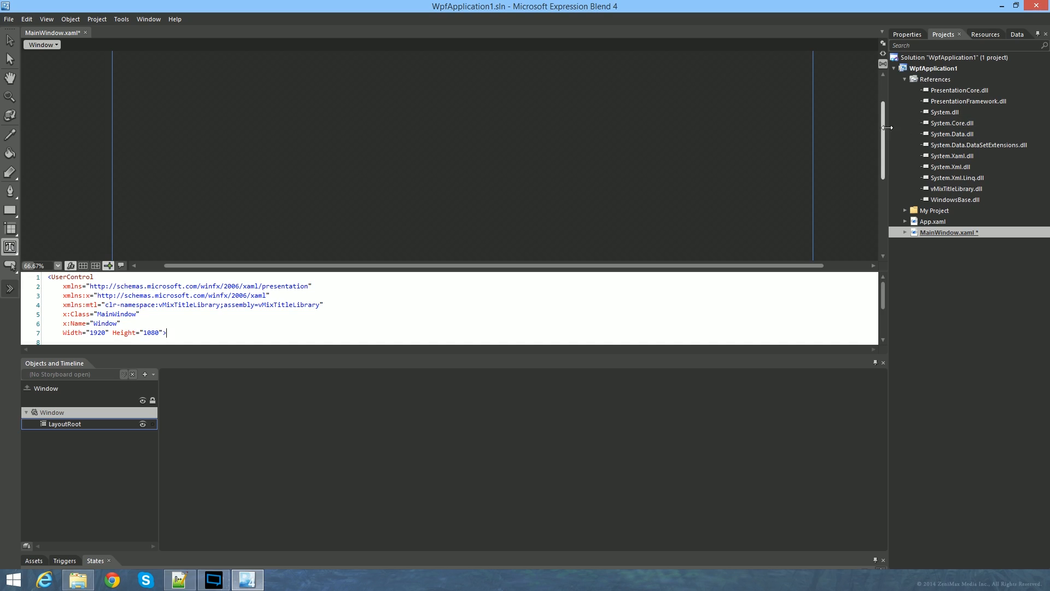
mouse_move(885, 133)
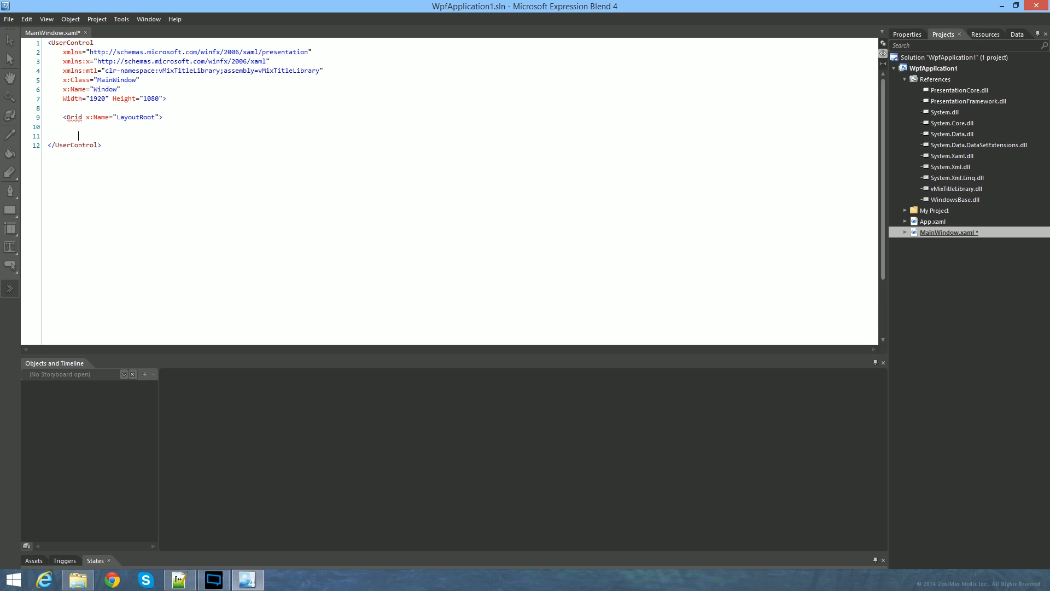
- Insert <mtl:TextBlockDesign x:Name="Title" Text="My Heading"> into the LayoutRoot grid
type("</Grid>")
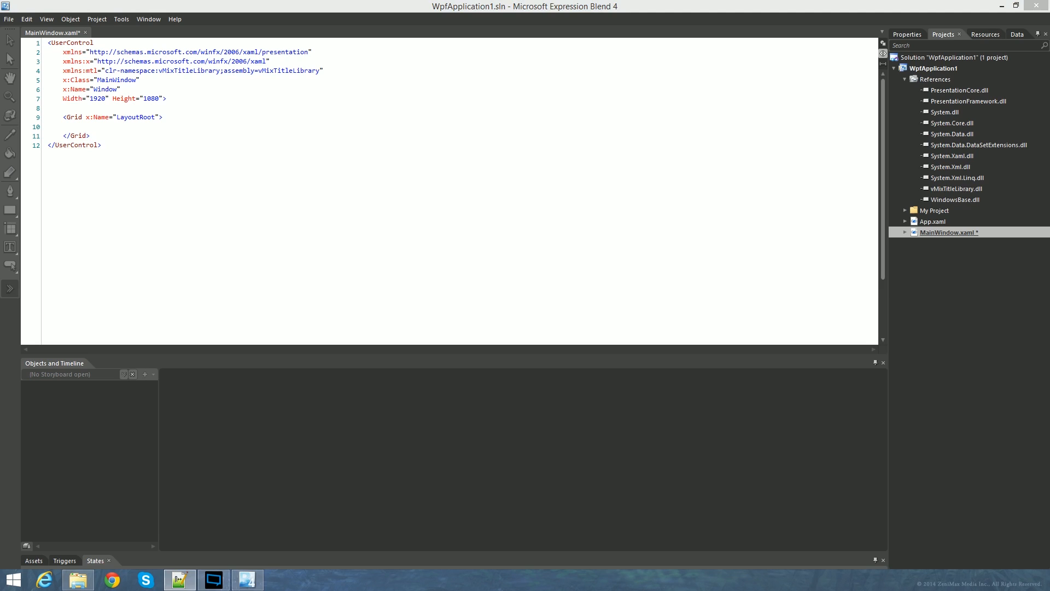
type("<mtl:TextBlockDesign x:Name=\"Title\" Text=\"My Heading\"></mtl:TextBlockDesign>")
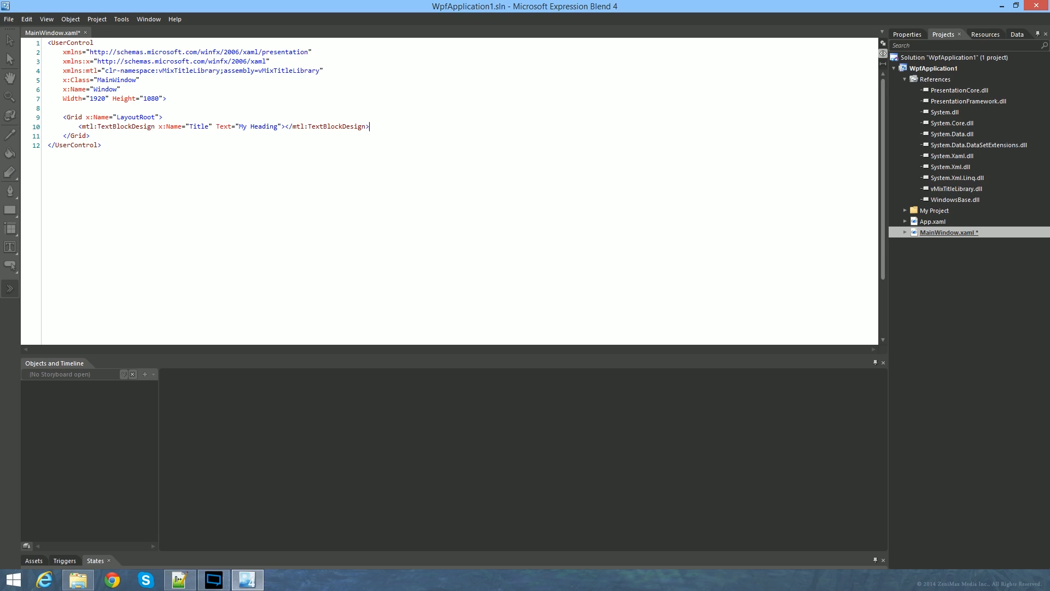
double_click(83, 126)
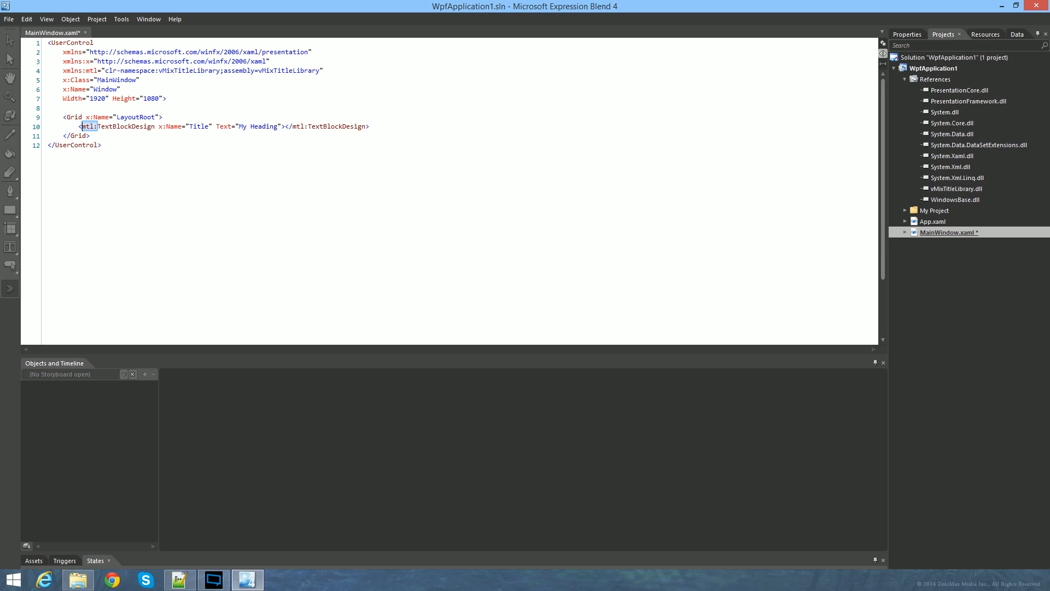
double_click(91, 71)
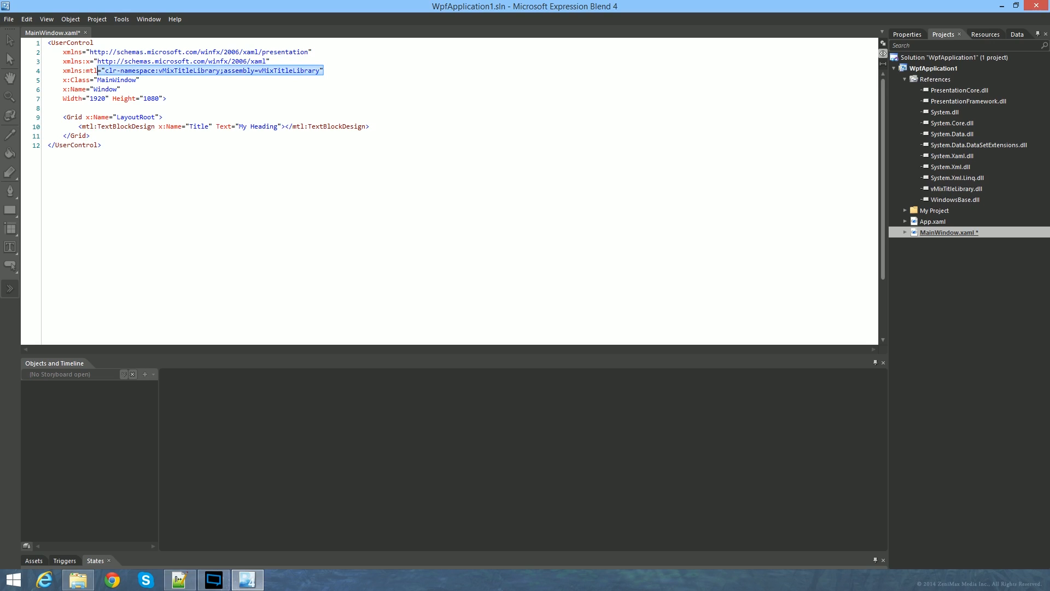
left_click(164, 126)
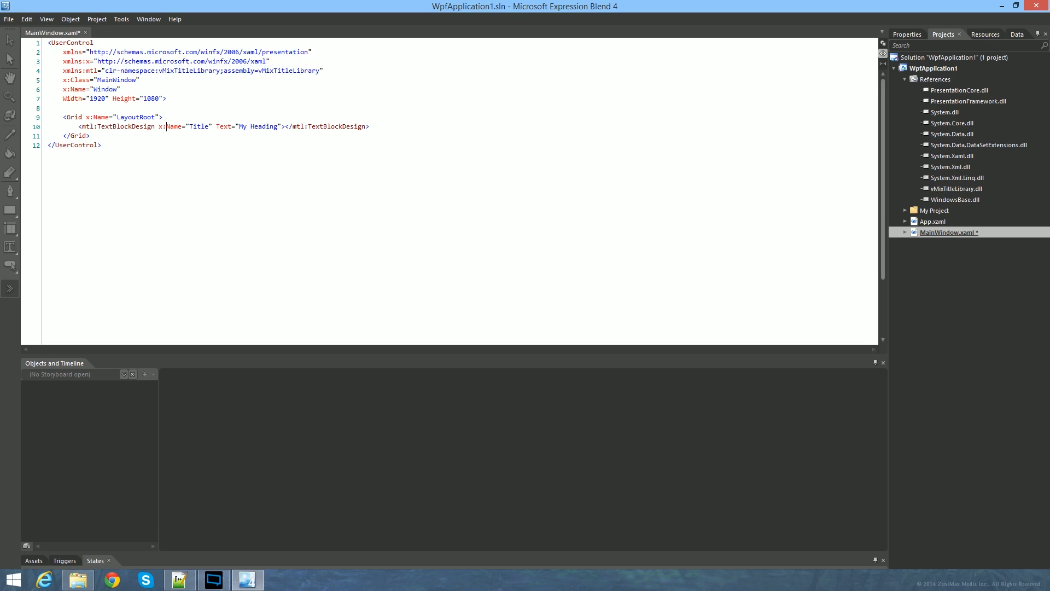
double_click(197, 127)
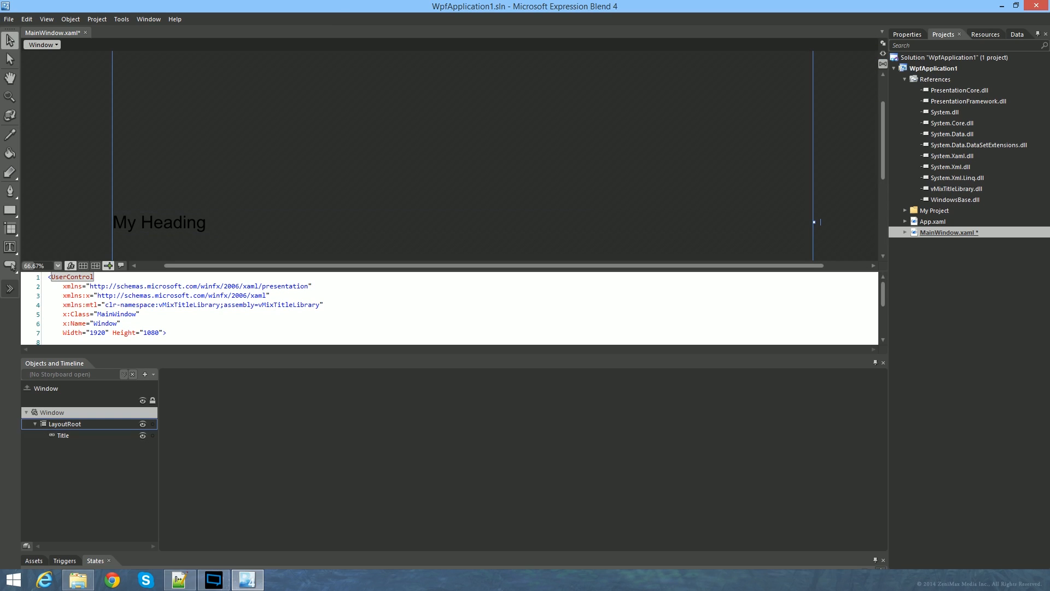
- Select the Title element in Objects and Timeline and show its Properties
left_click(62, 436)
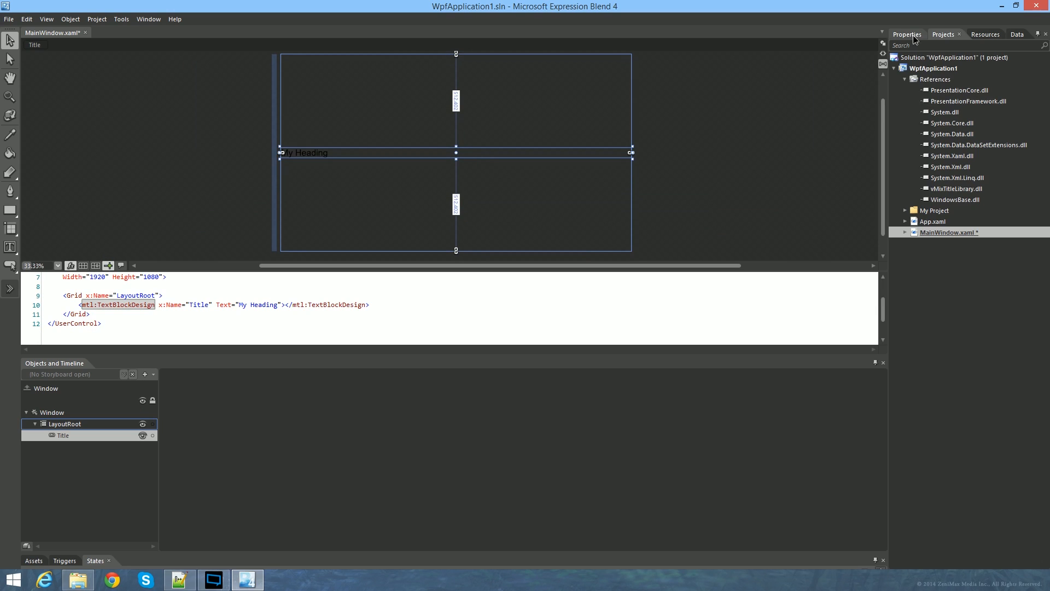
left_click(904, 34)
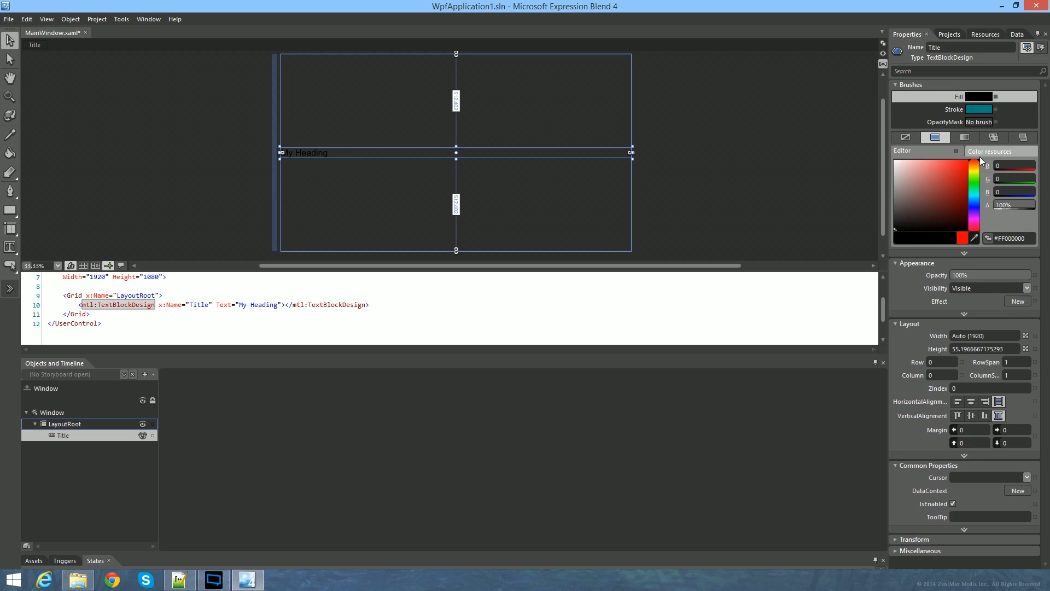
mouse_move(939, 201)
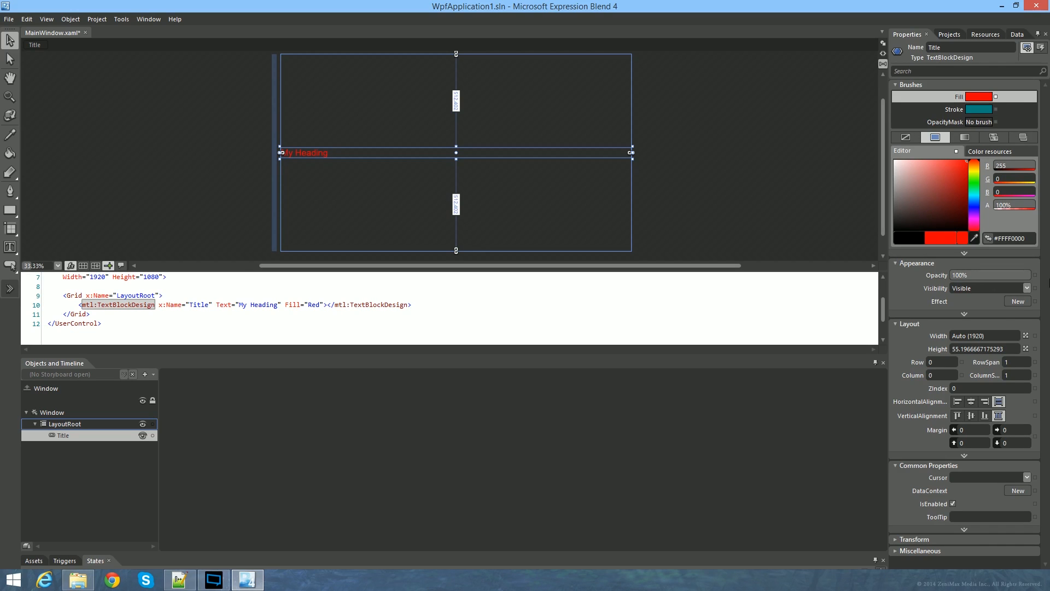
mouse_move(934, 343)
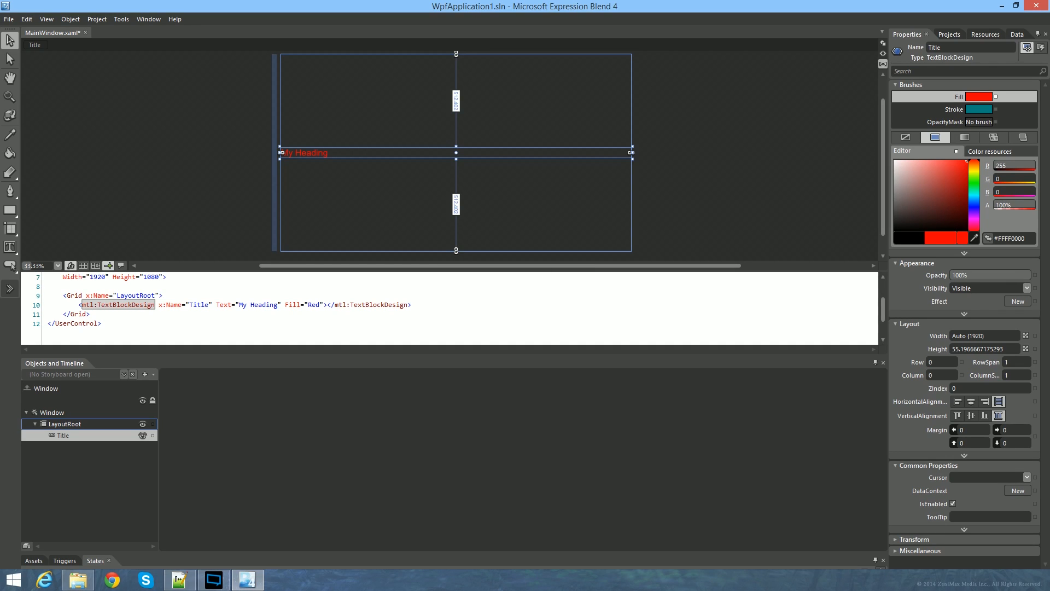
- Collapse the Layout section to reach the font properties
left_click(897, 324)
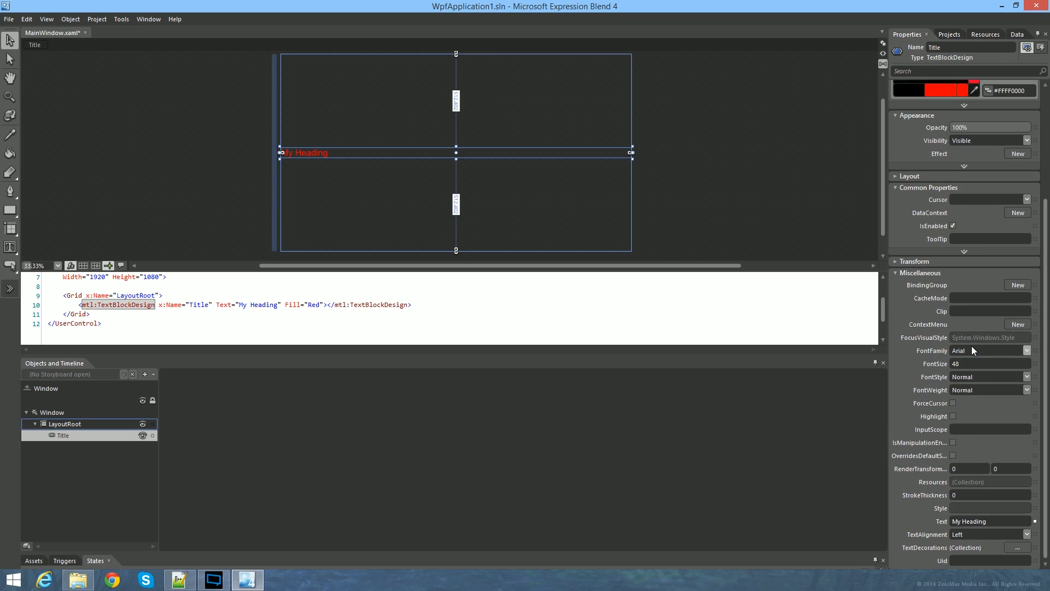
mouse_move(1013, 352)
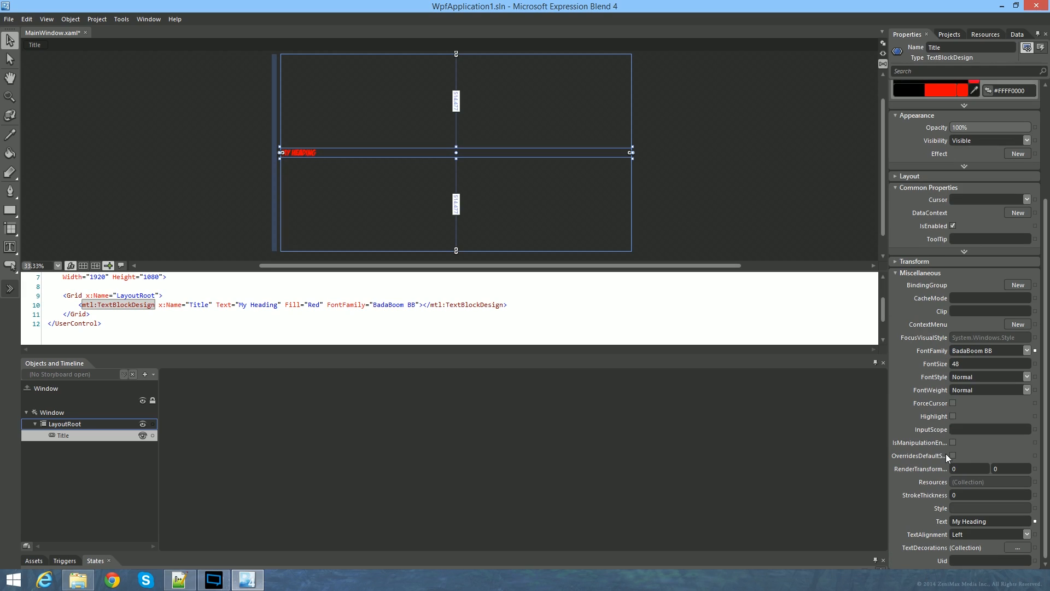
- Set the heading's font size to 190 and its font style back to Normal
type("139")
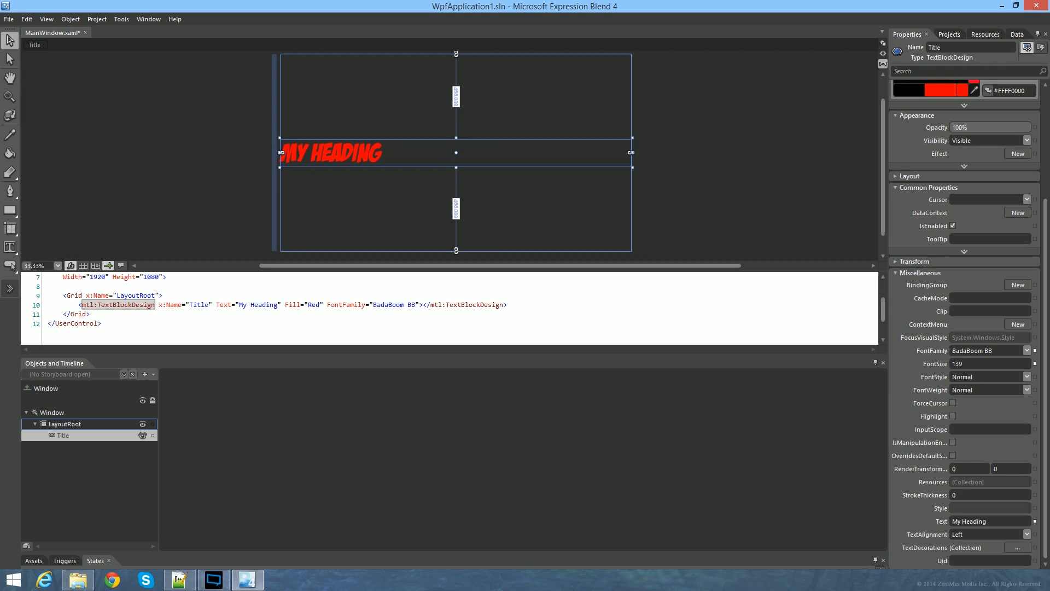
type("190")
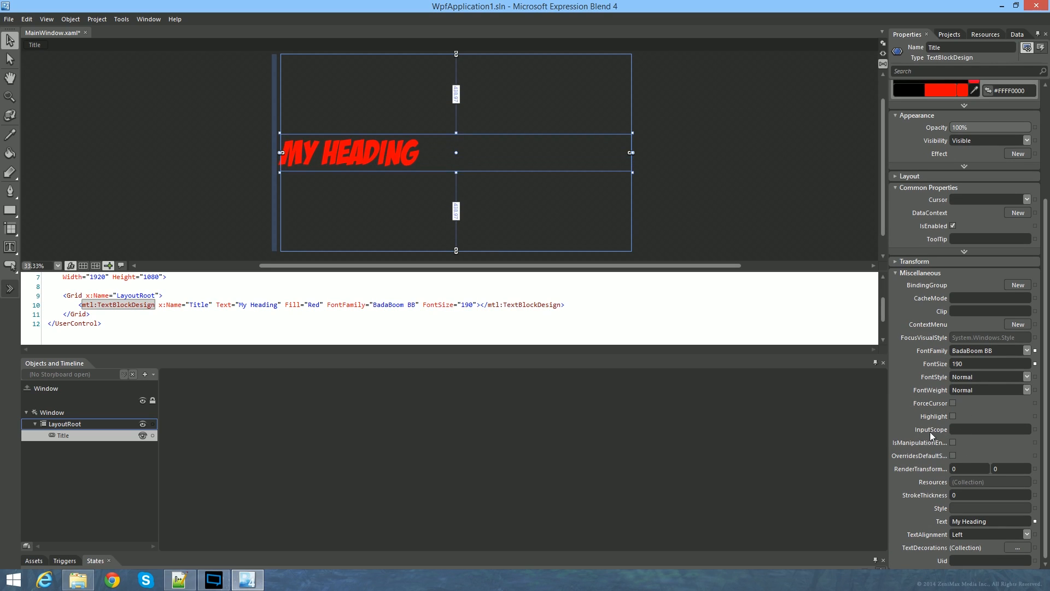
left_click(987, 376)
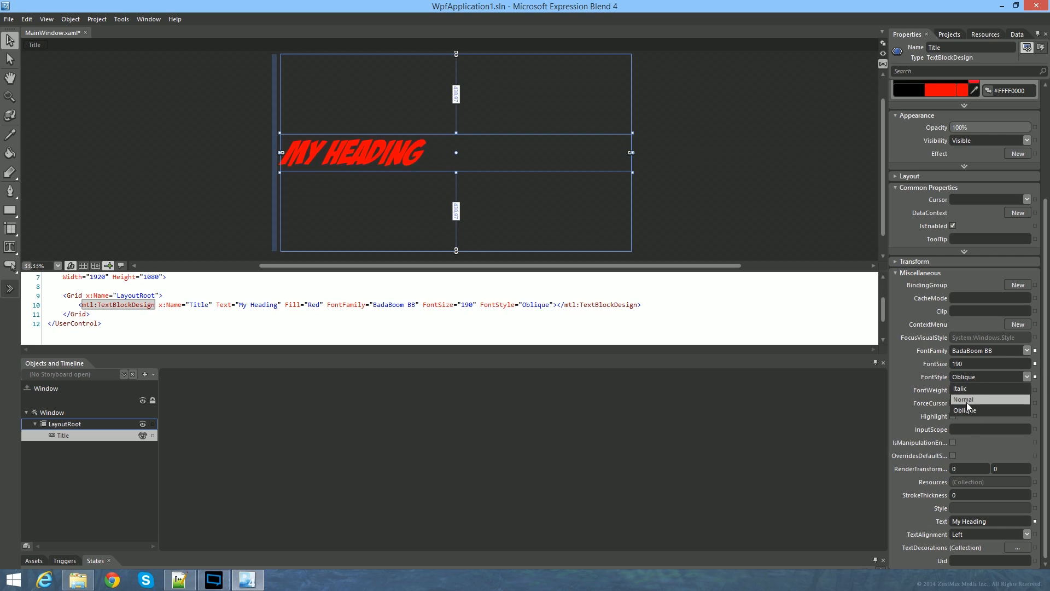
left_click(963, 399)
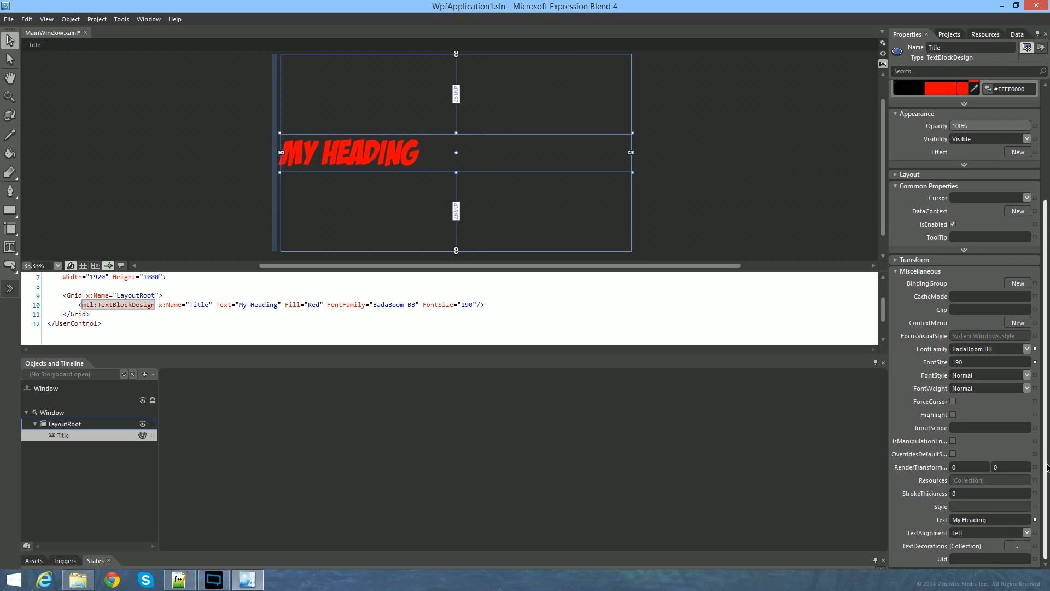
mouse_move(1032, 438)
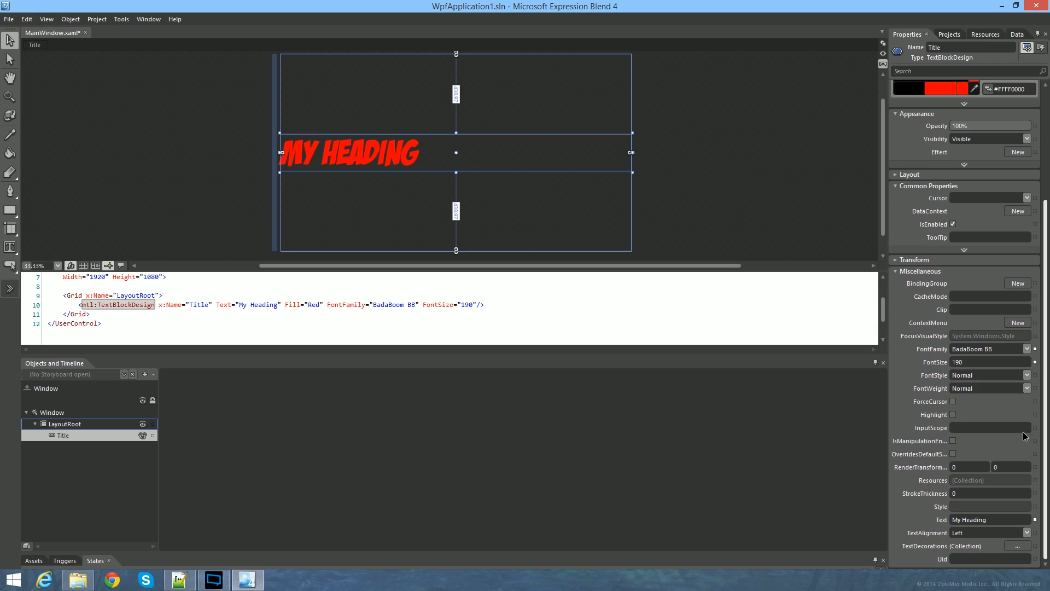
mouse_move(1043, 477)
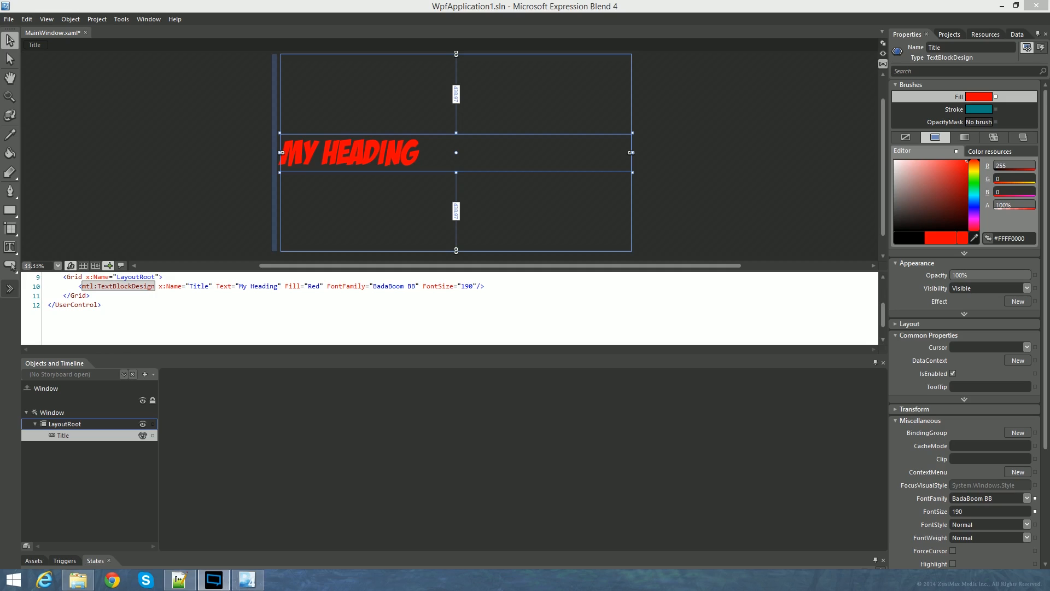
mouse_move(94, 363)
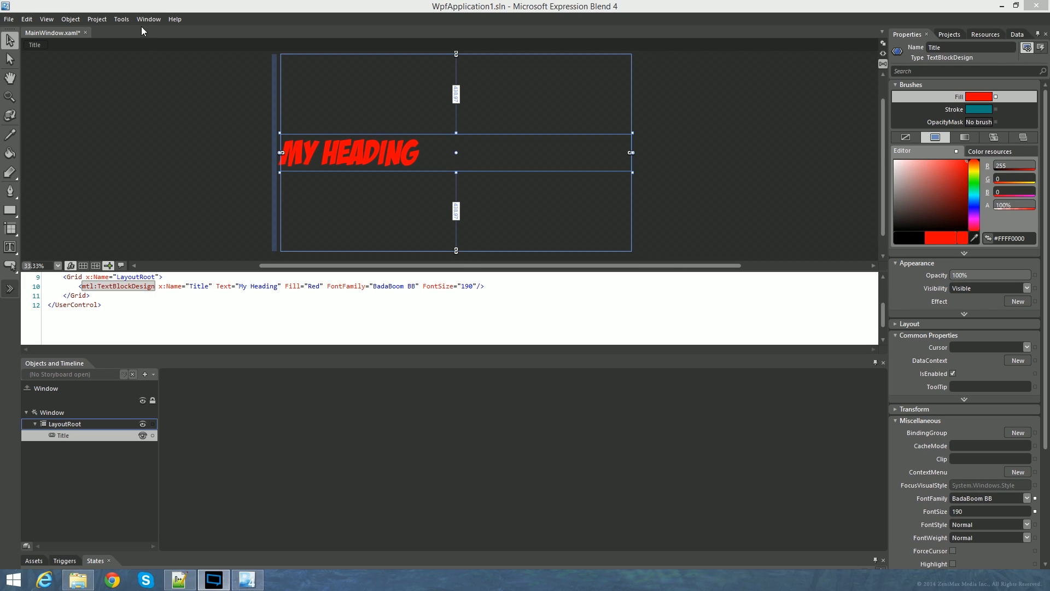
- Choose Design from the Window menu's Workspaces list
left_click(149, 18)
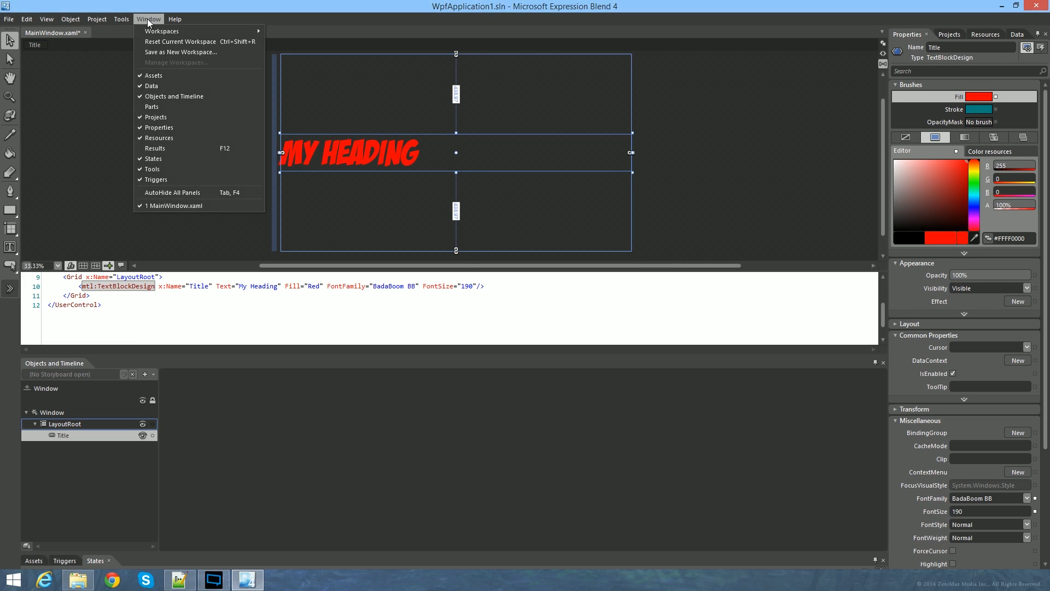
mouse_move(167, 86)
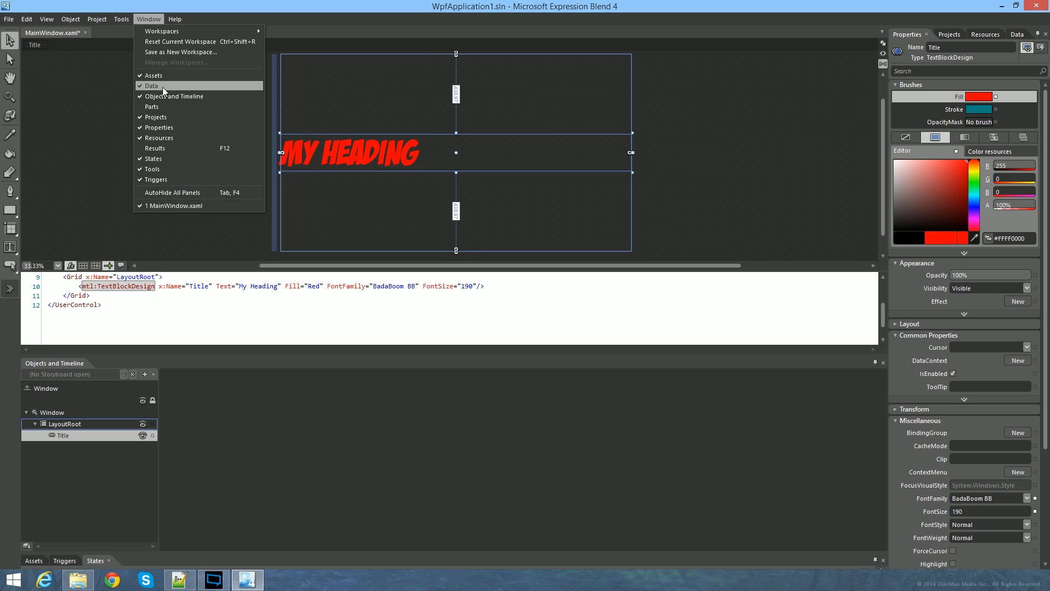
mouse_move(158, 101)
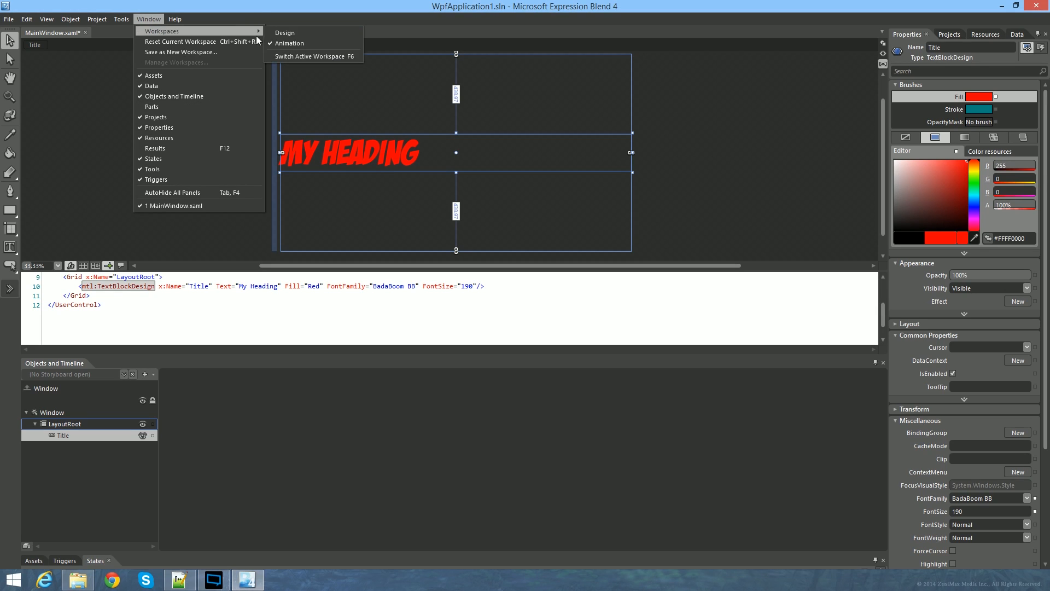
mouse_move(311, 12)
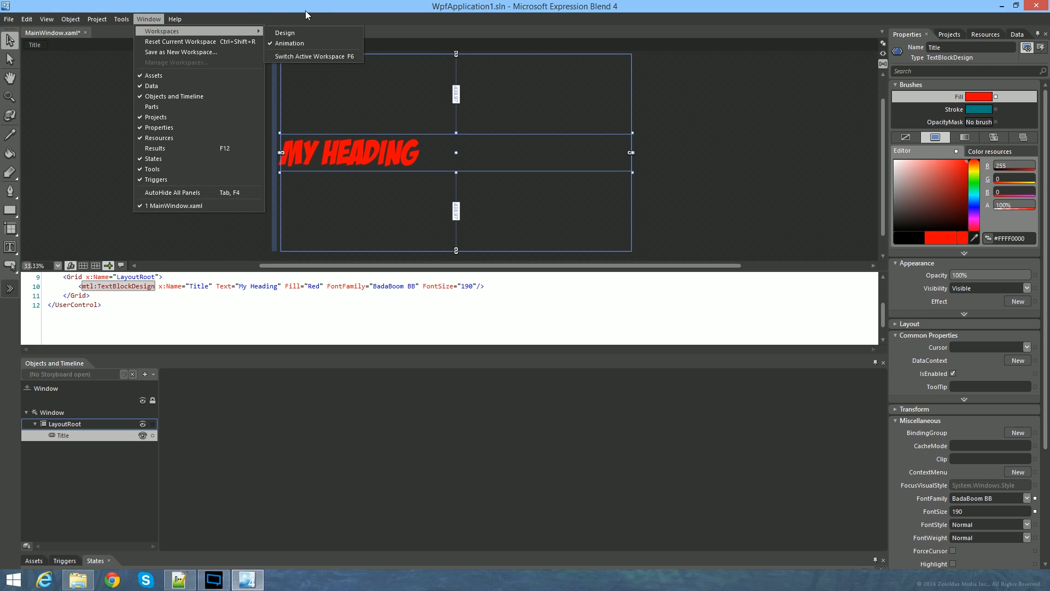
mouse_move(285, 33)
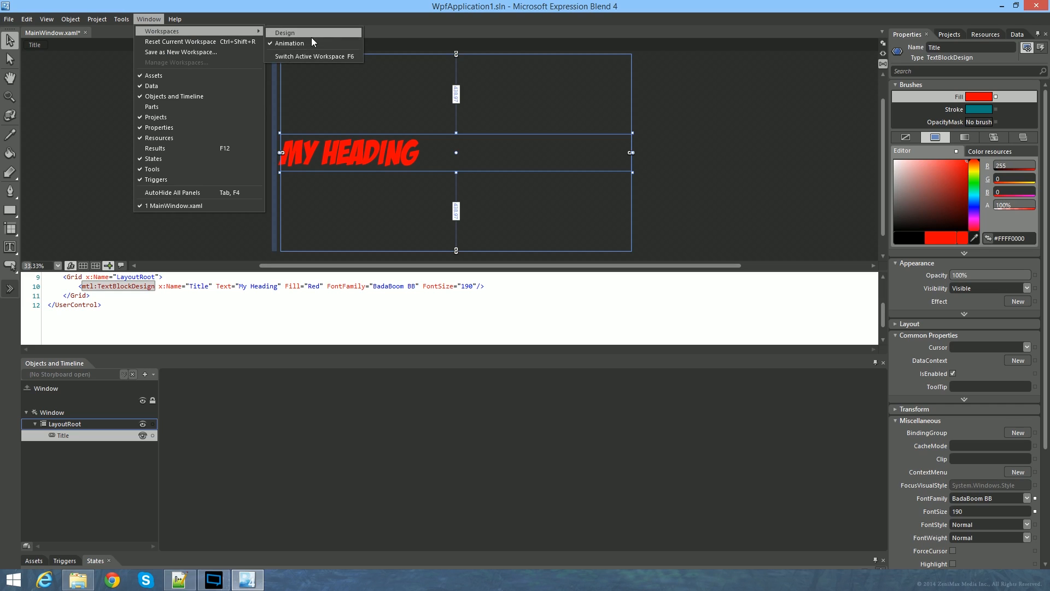
left_click(282, 33)
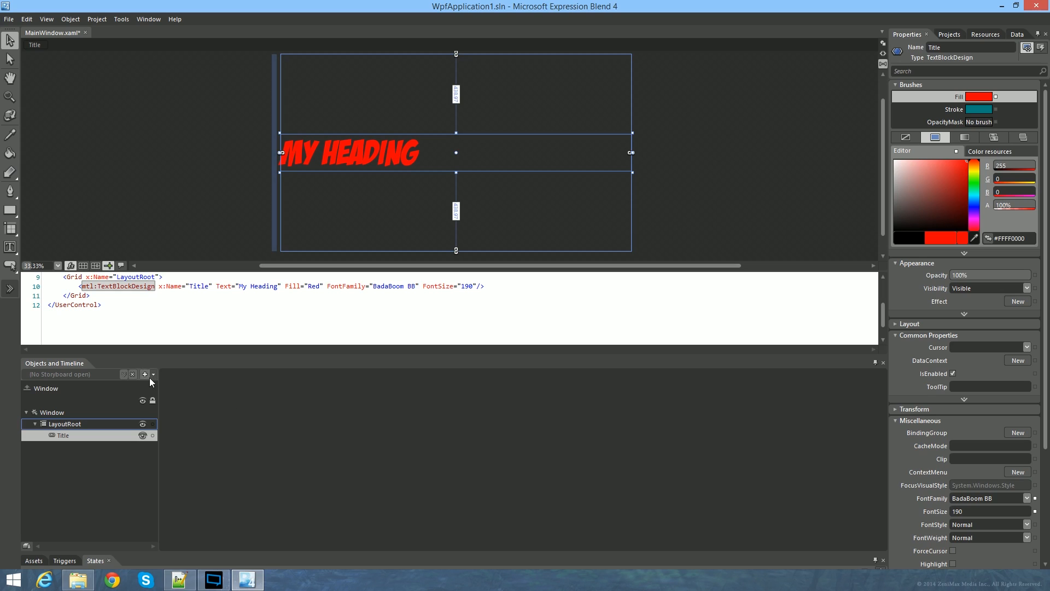
- Start a new storyboard from the Objects and Timeline panel
left_click(144, 374)
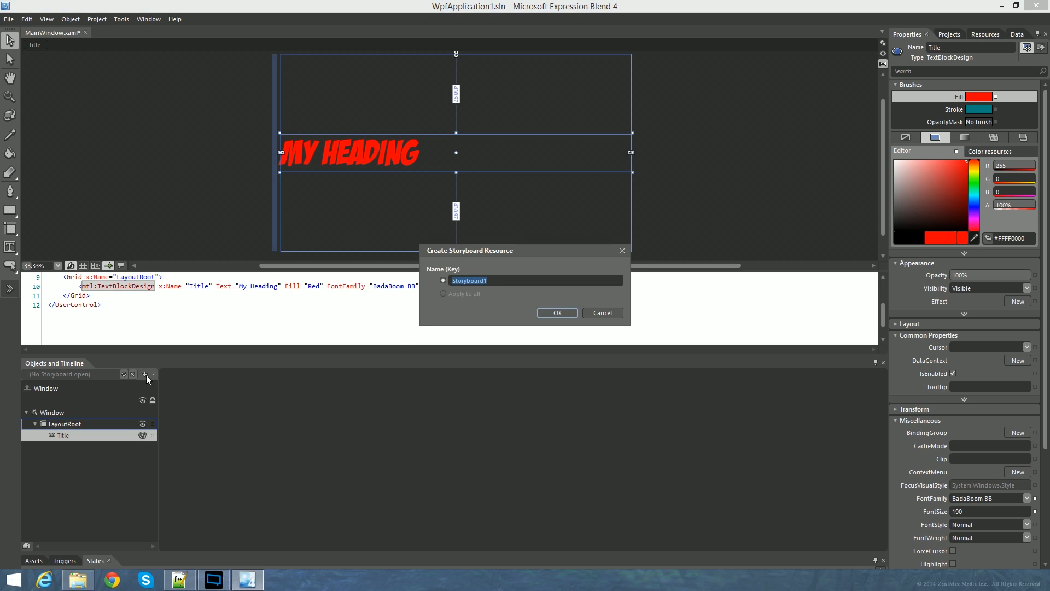
mouse_move(468, 332)
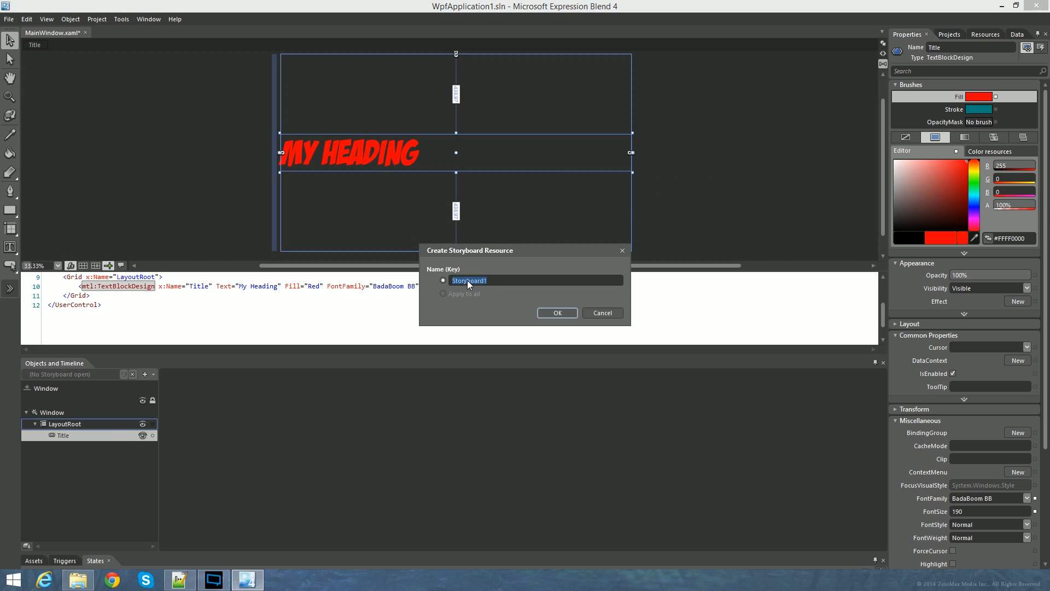
mouse_move(495, 282)
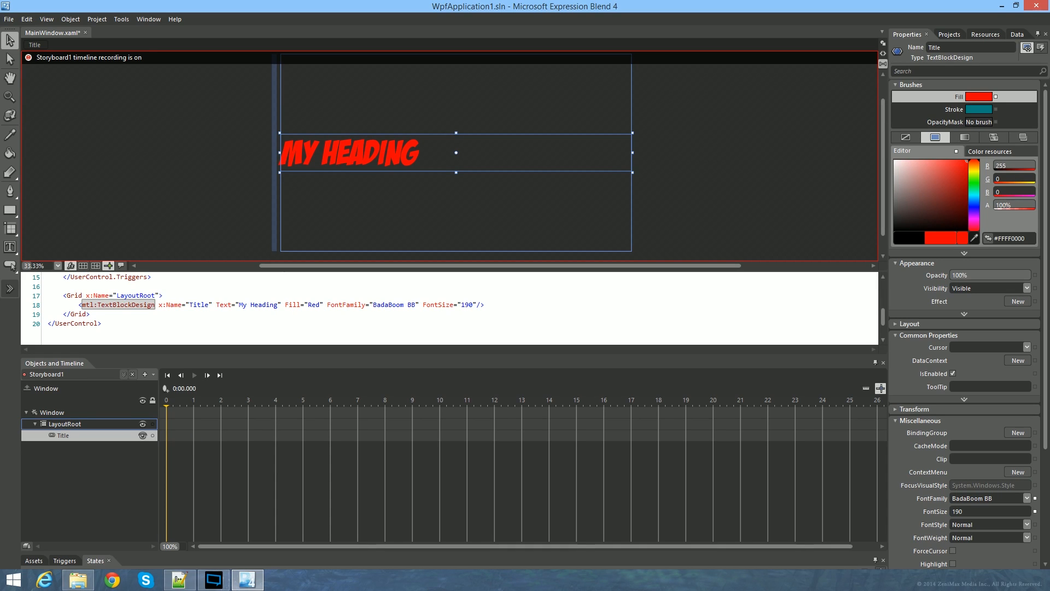
mouse_move(192, 377)
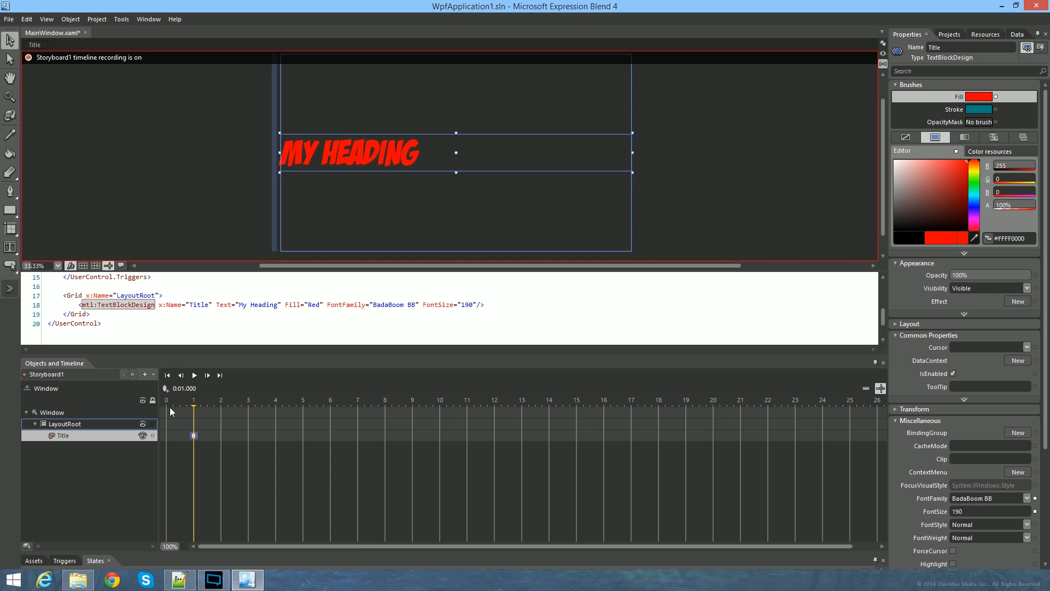
mouse_move(176, 408)
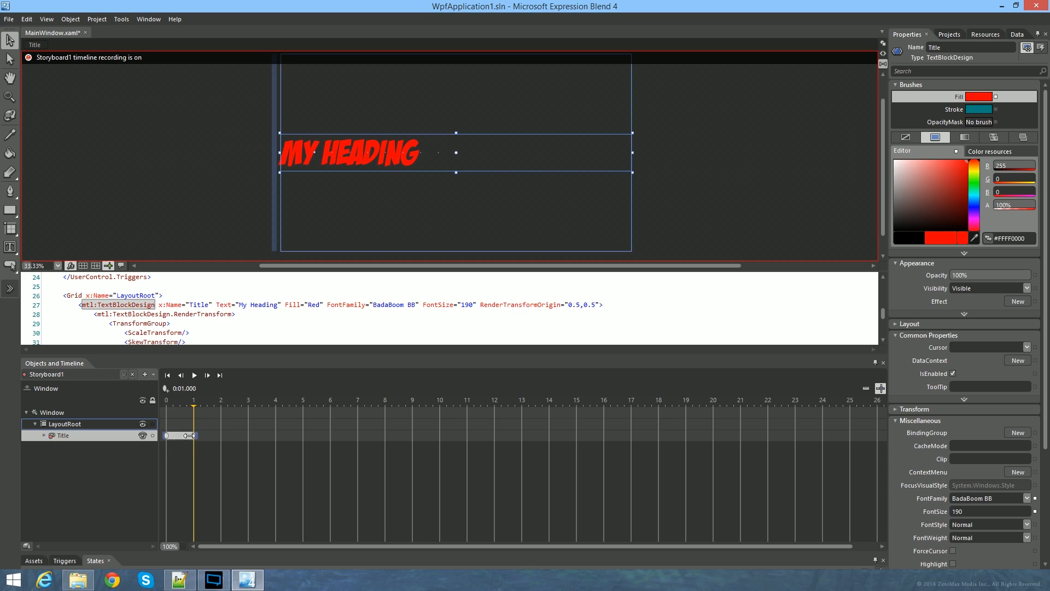
- Shorten Storyboard1's slide-in to 0.6 seconds and close the storyboard
left_click(184, 435)
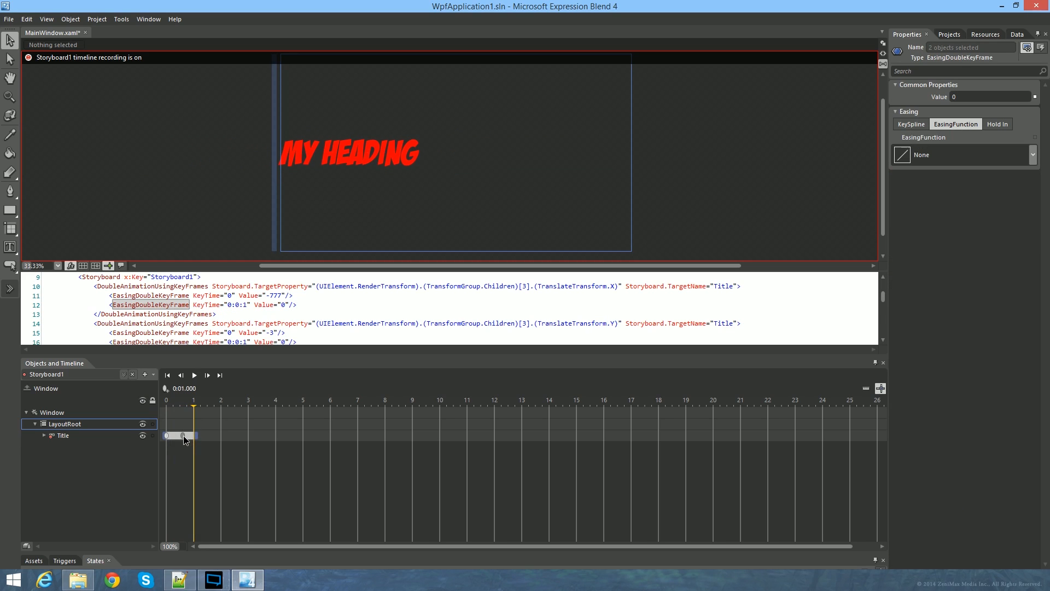
left_click_drag(194, 435, 181, 436)
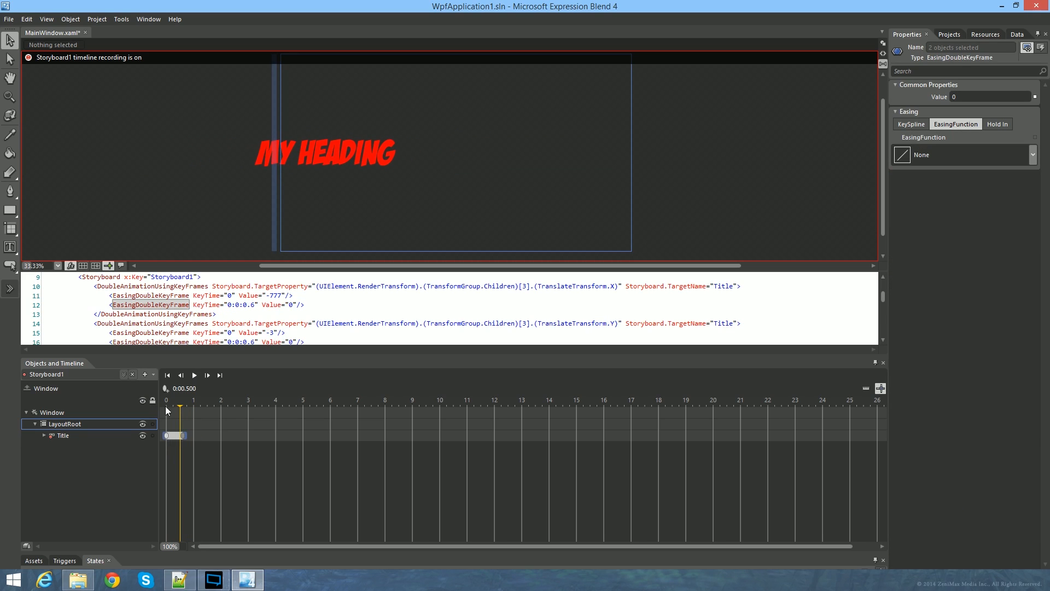
left_click(194, 375)
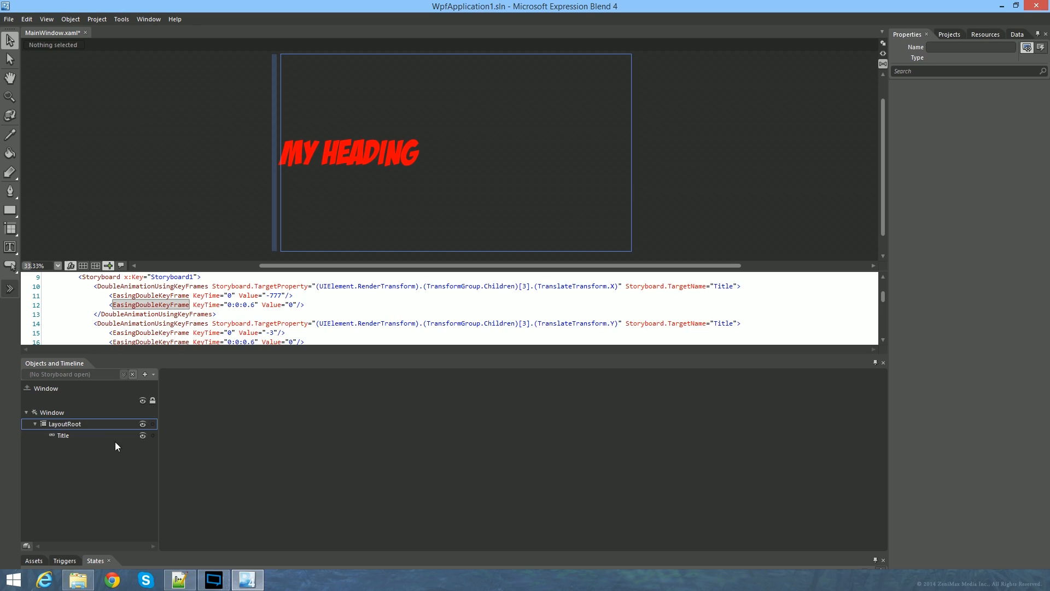
- Select the Title element and reopen Storyboard1 from the storyboard list
left_click(63, 435)
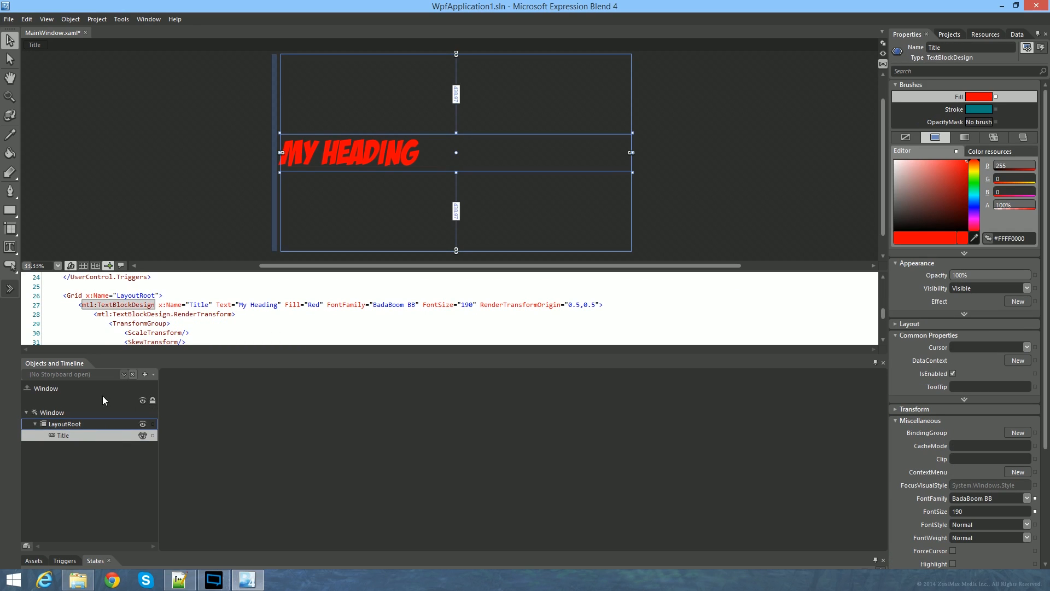
left_click(124, 374)
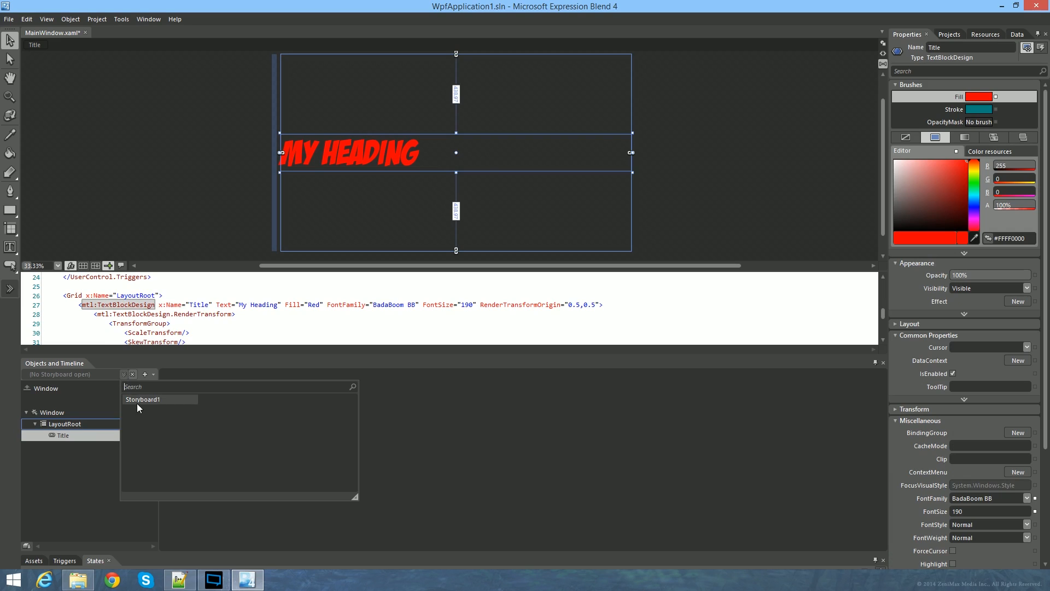
left_click(142, 399)
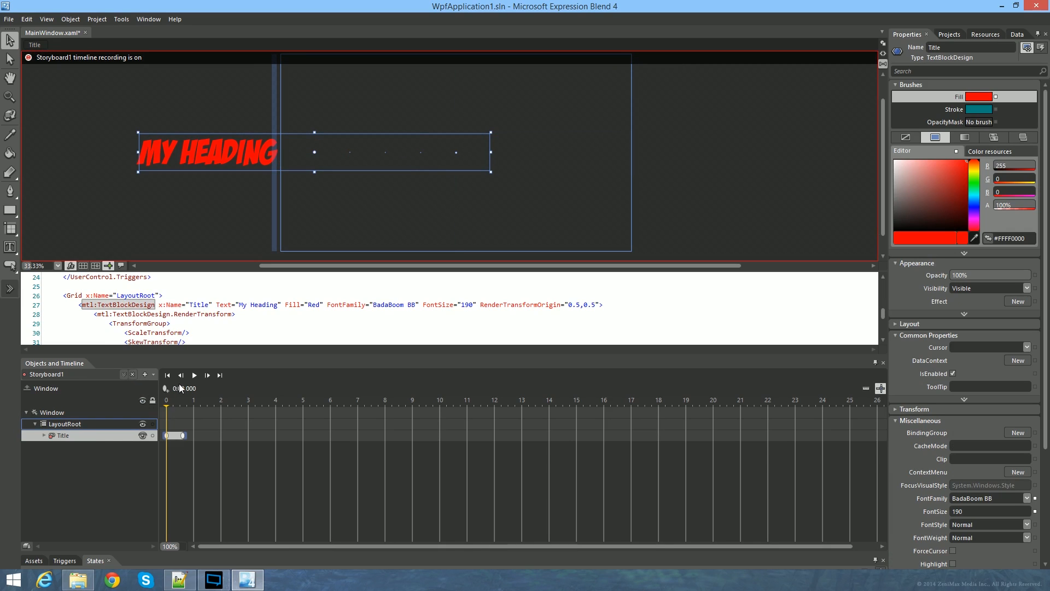
left_click(124, 374)
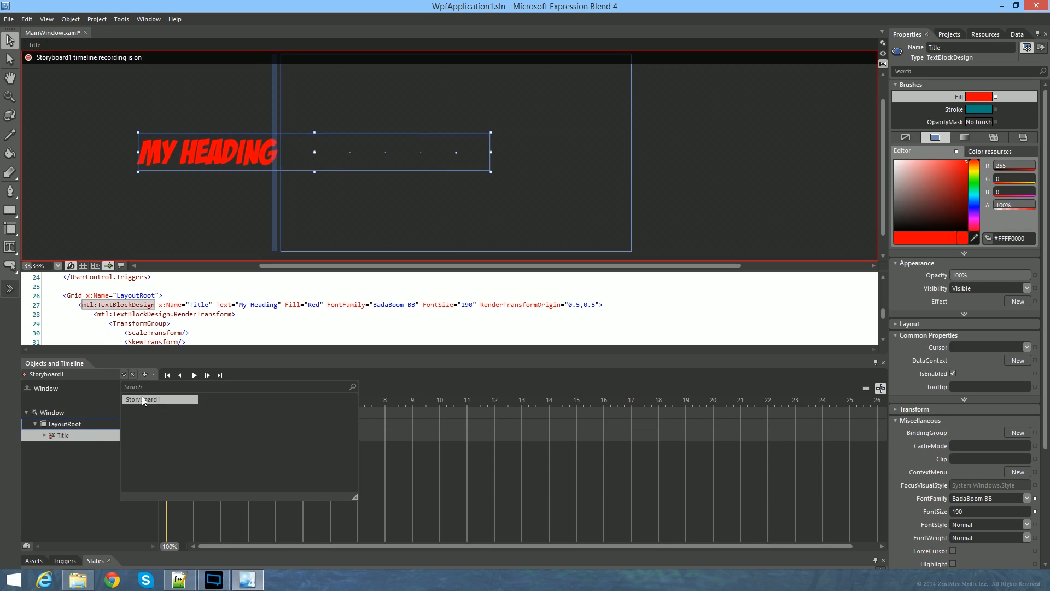
left_click(132, 374)
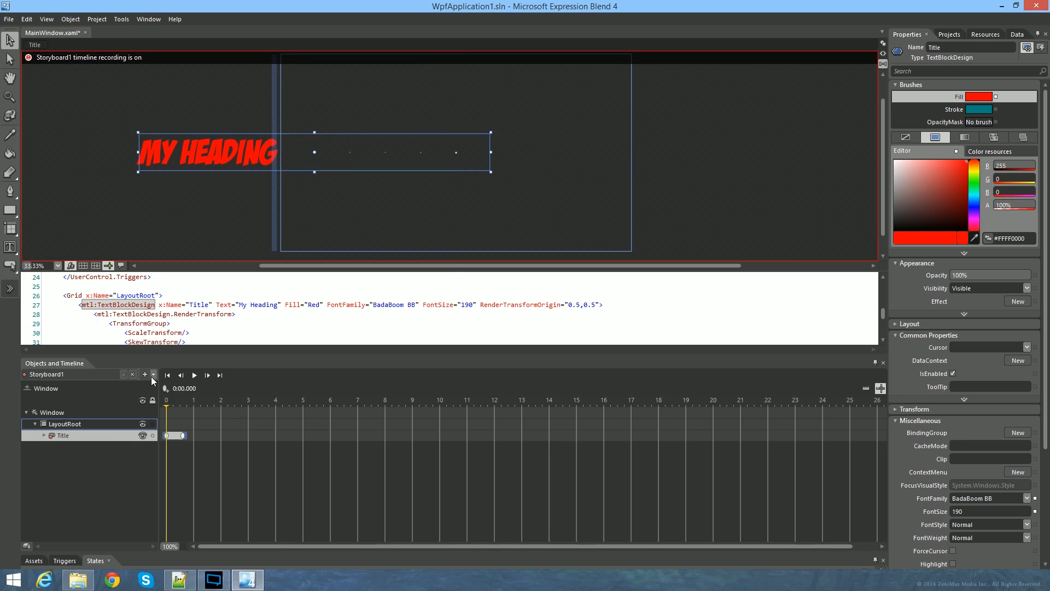
- Duplicate Storyboard1, rename the copy Storyboard2, reverse it and preview
left_click(154, 375)
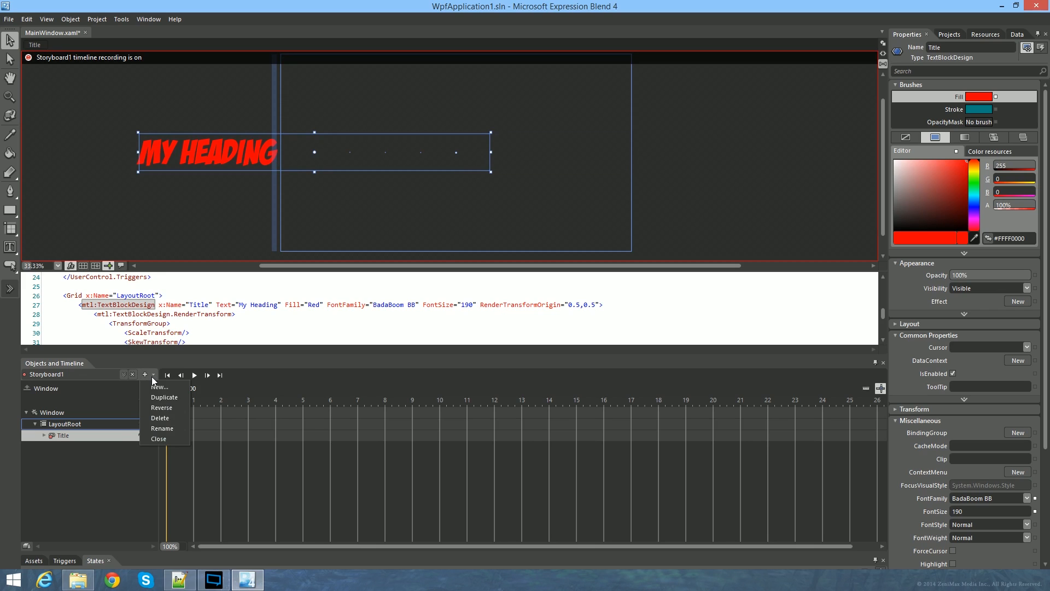
left_click(164, 397)
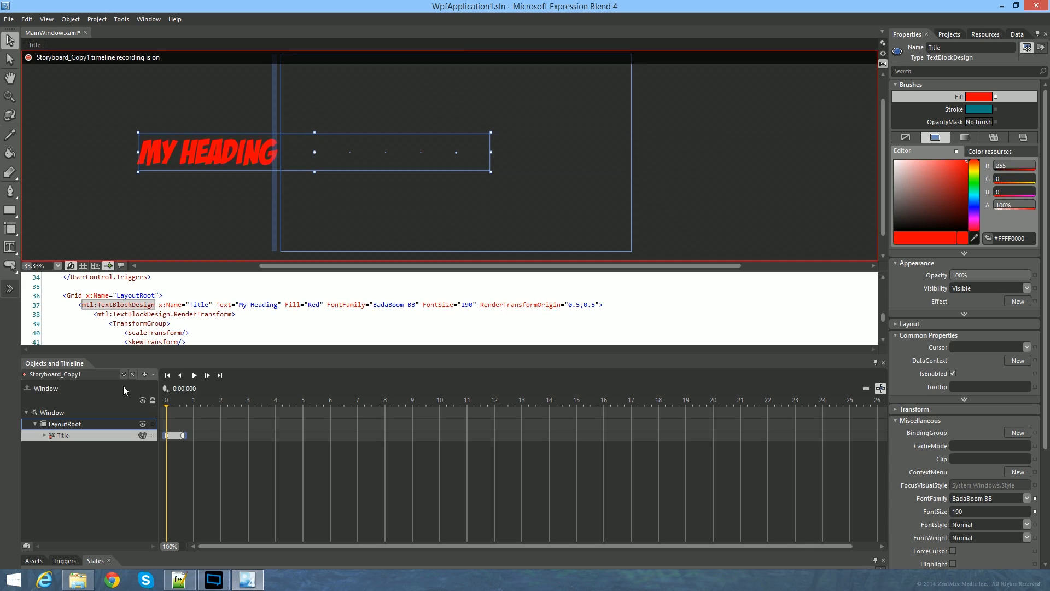
left_click(123, 374)
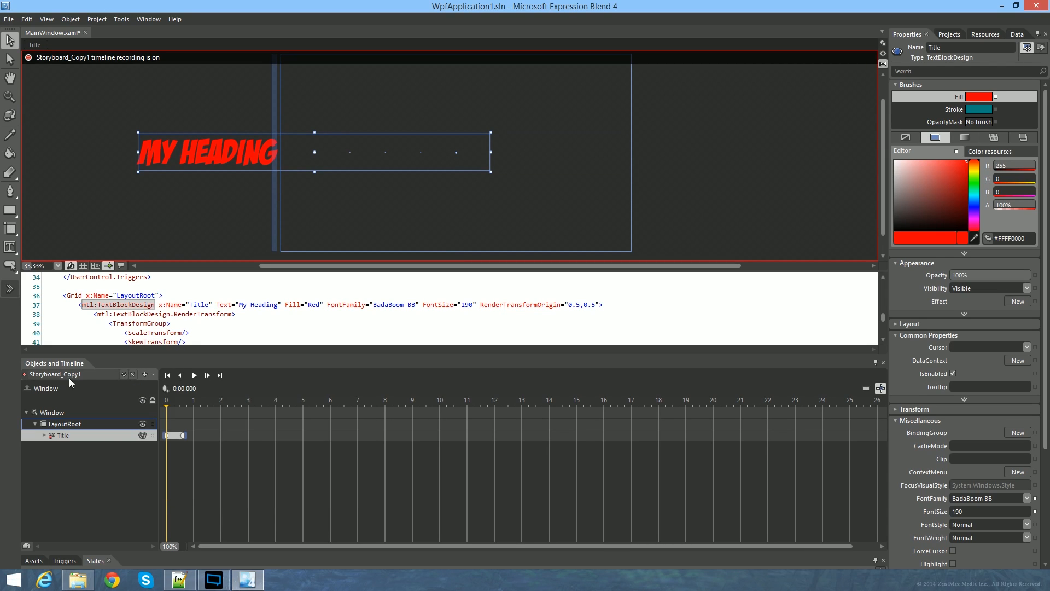
left_click(153, 374)
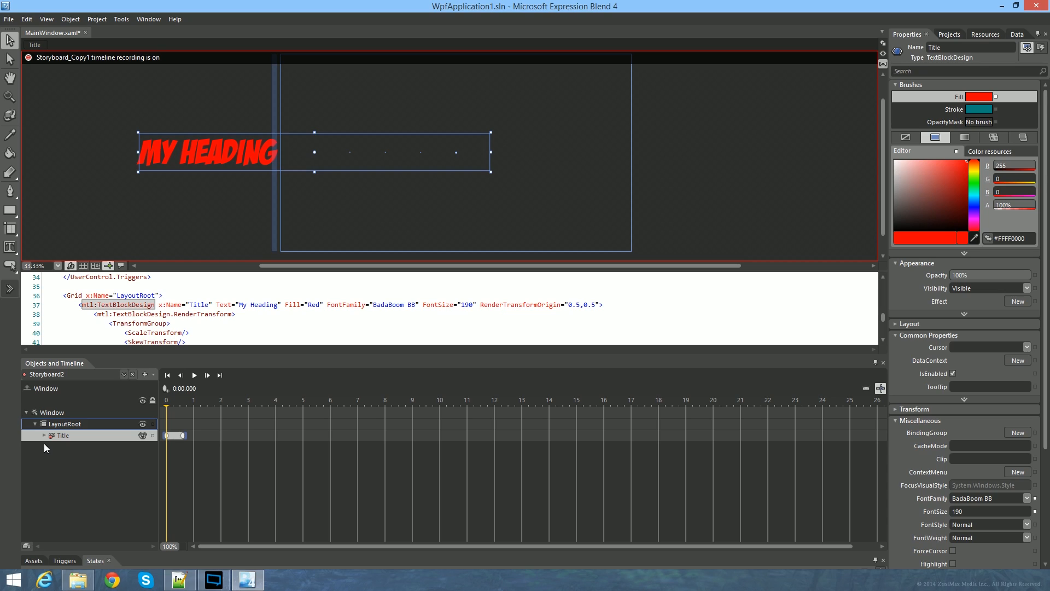
mouse_move(71, 443)
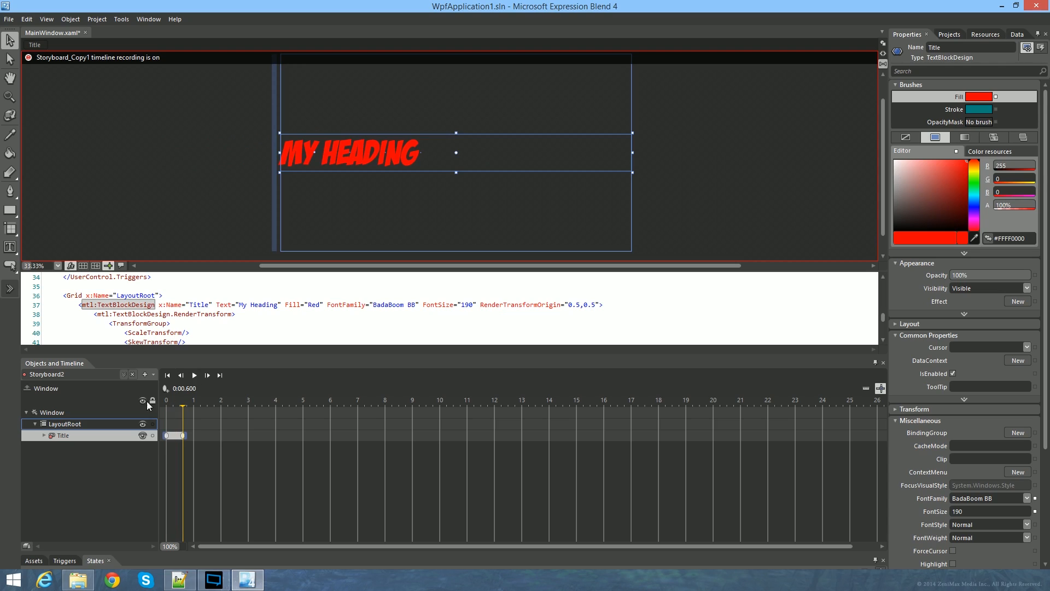
left_click(154, 375)
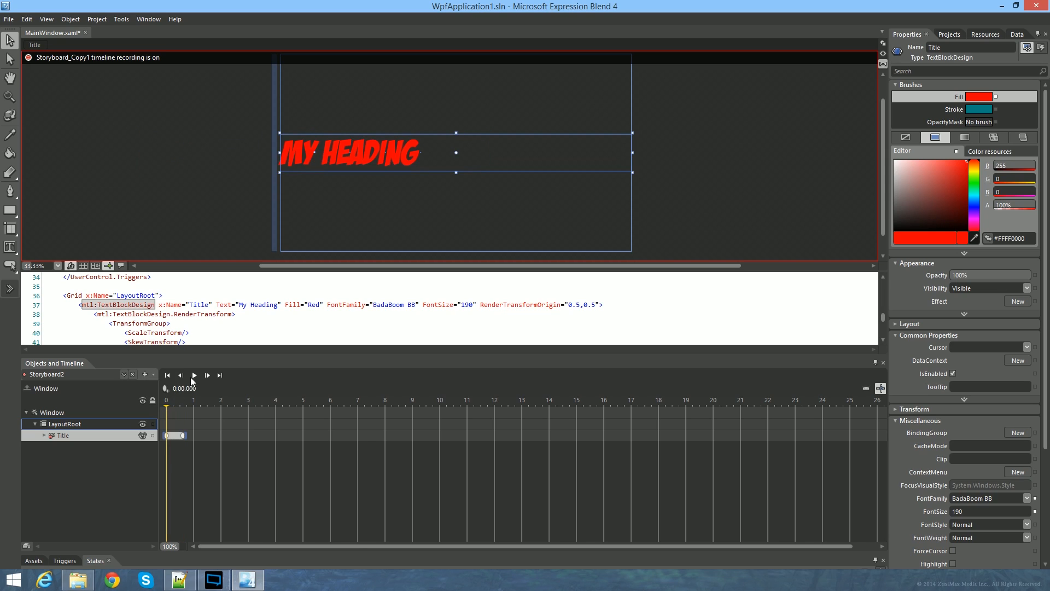
left_click(194, 375)
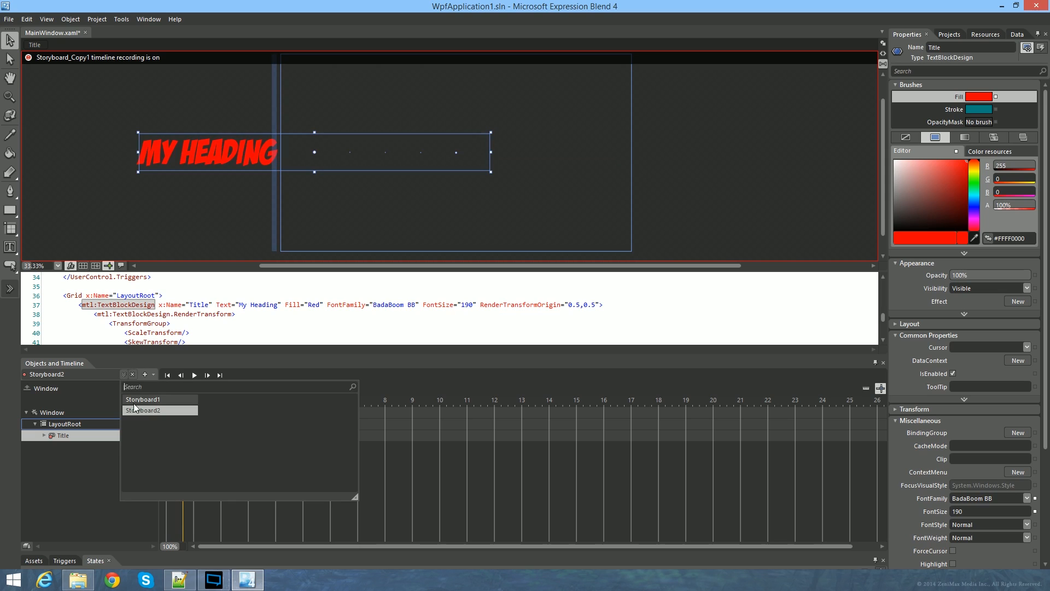
- Open Storyboard2 from the storyboard dropdown for editing
left_click(142, 399)
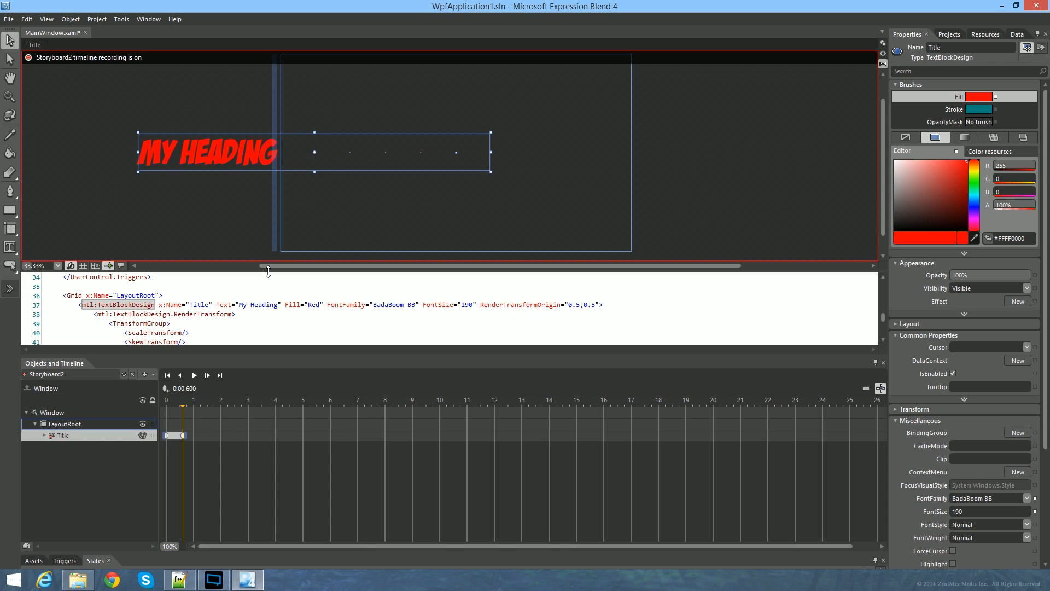
mouse_move(871, 74)
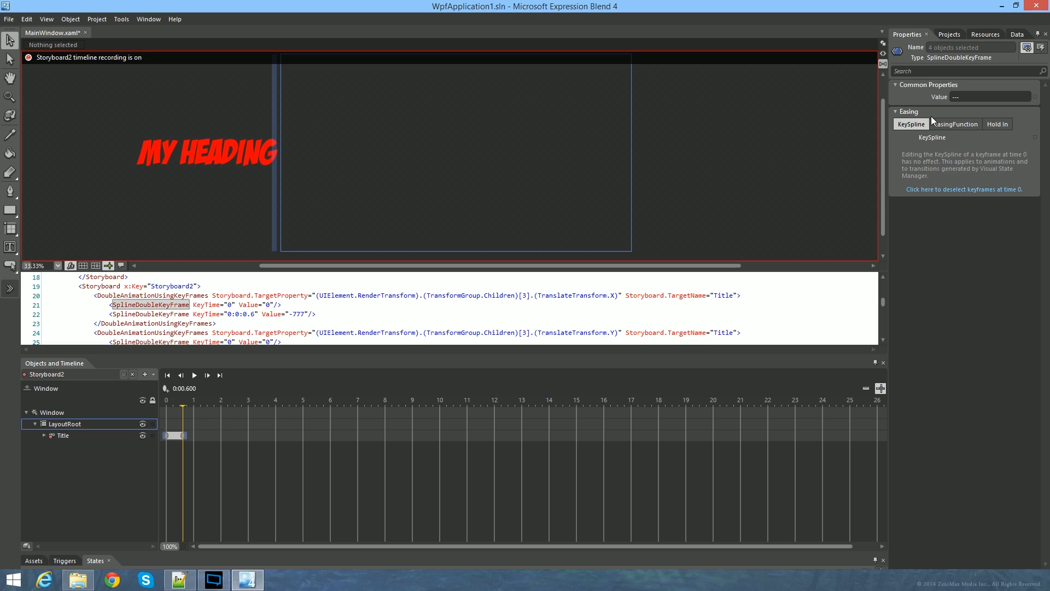
mouse_move(905, 133)
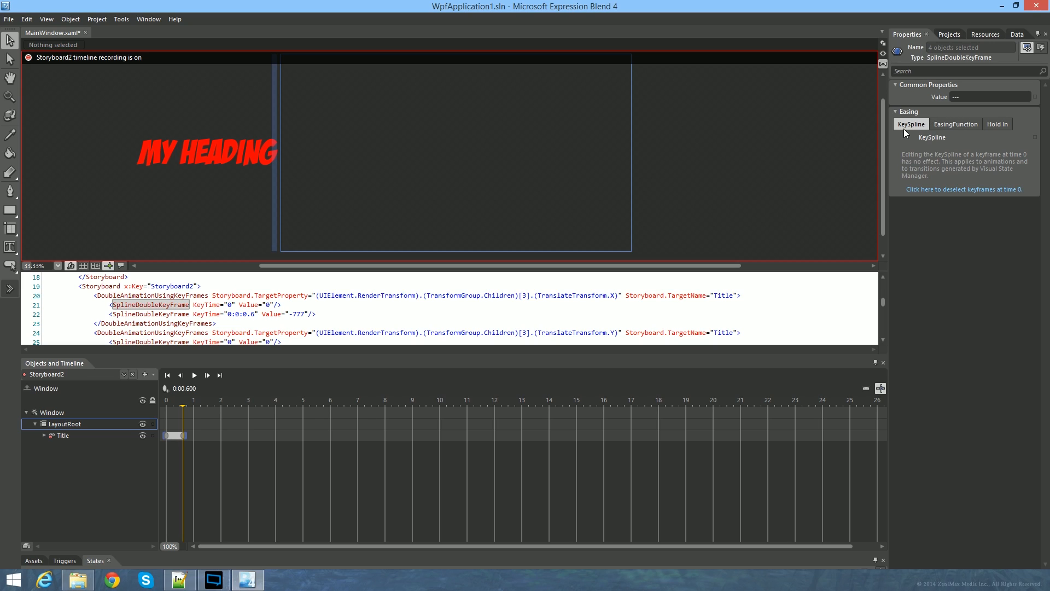
mouse_move(951, 130)
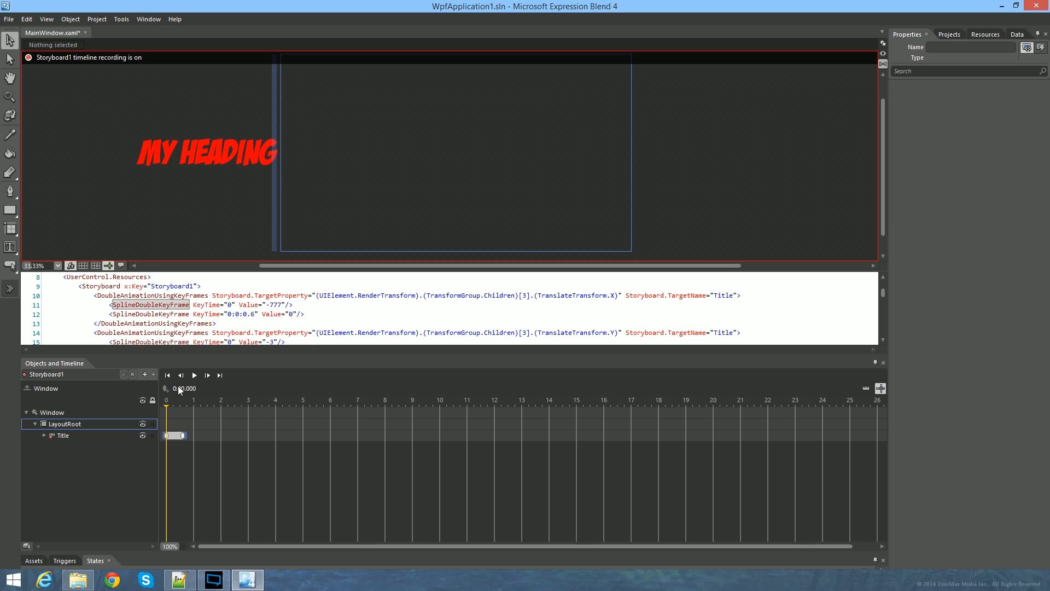
mouse_move(181, 389)
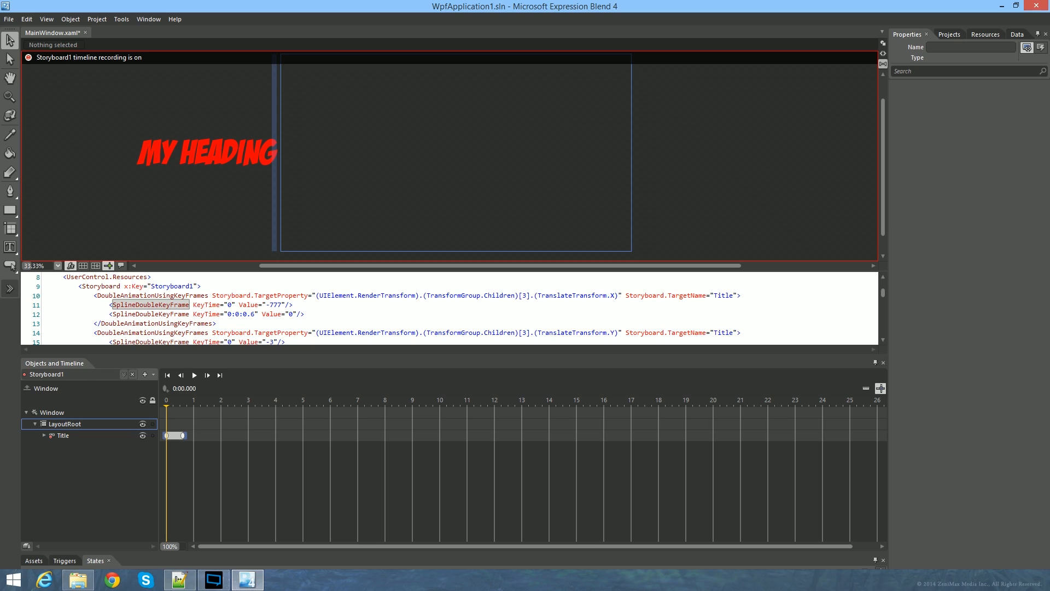